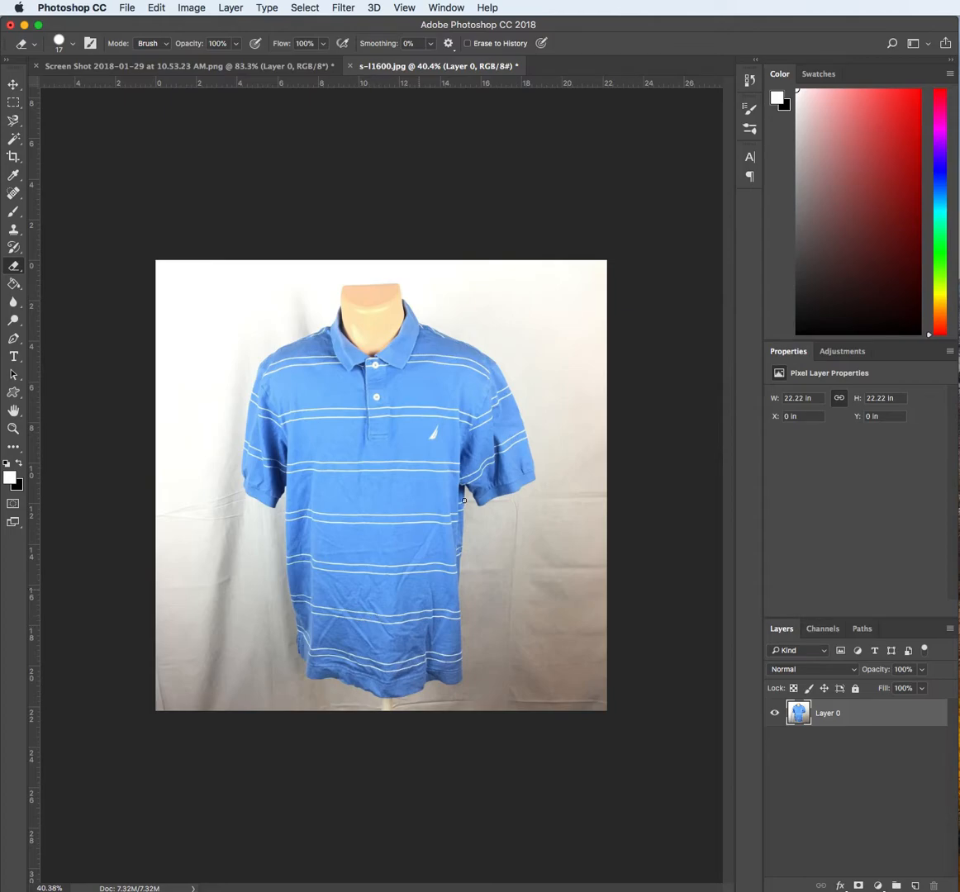
{"action": "mouse_move", "coordinate": [476, 626]}
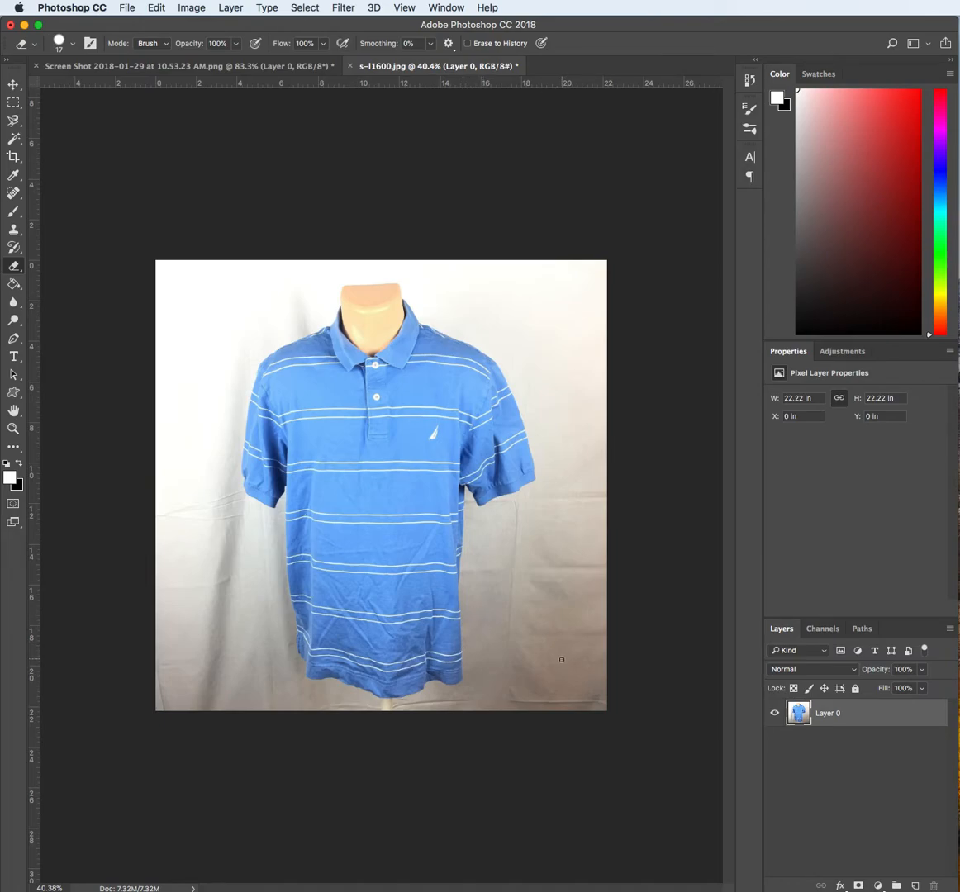
{"action": "mouse_move", "coordinate": [410, 482]}
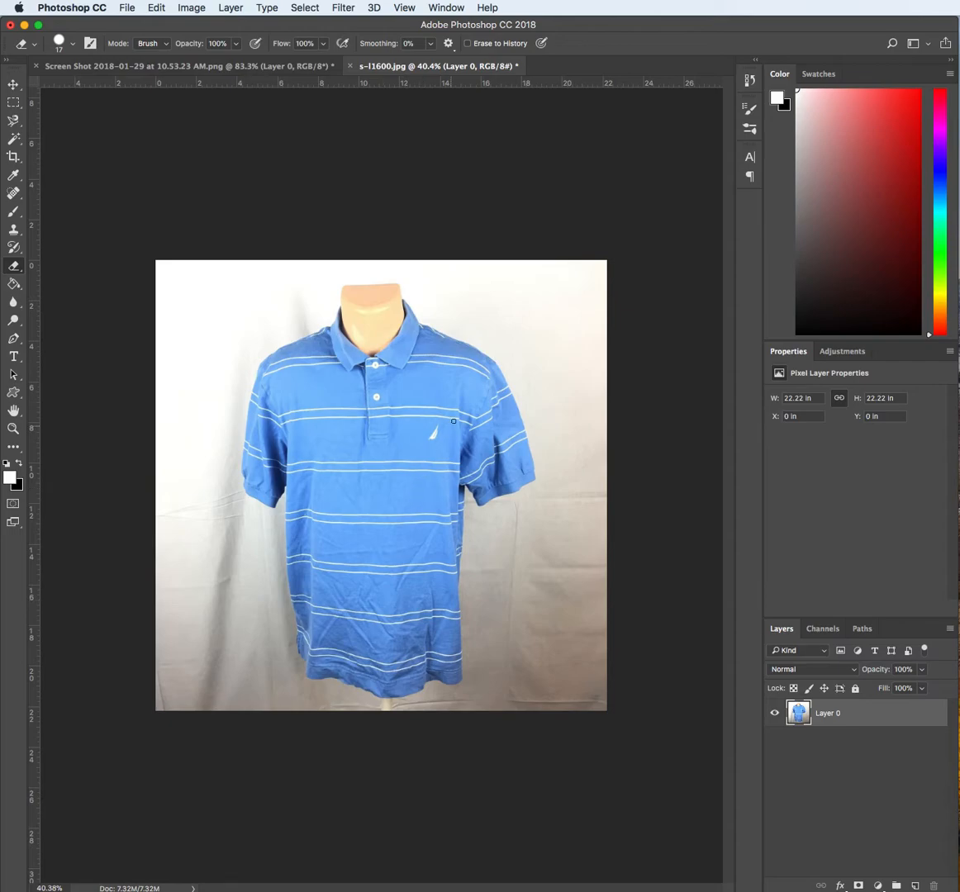
{"action": "mouse_move", "coordinate": [438, 691]}
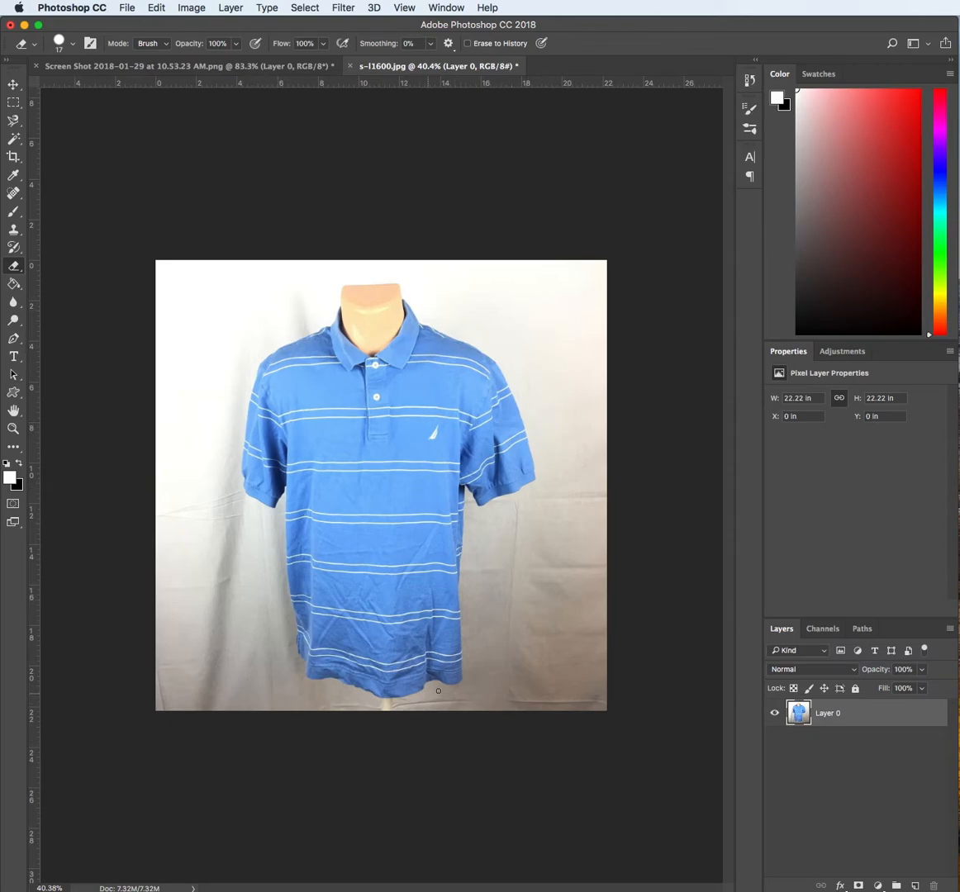
{"action": "mouse_move", "coordinate": [285, 320]}
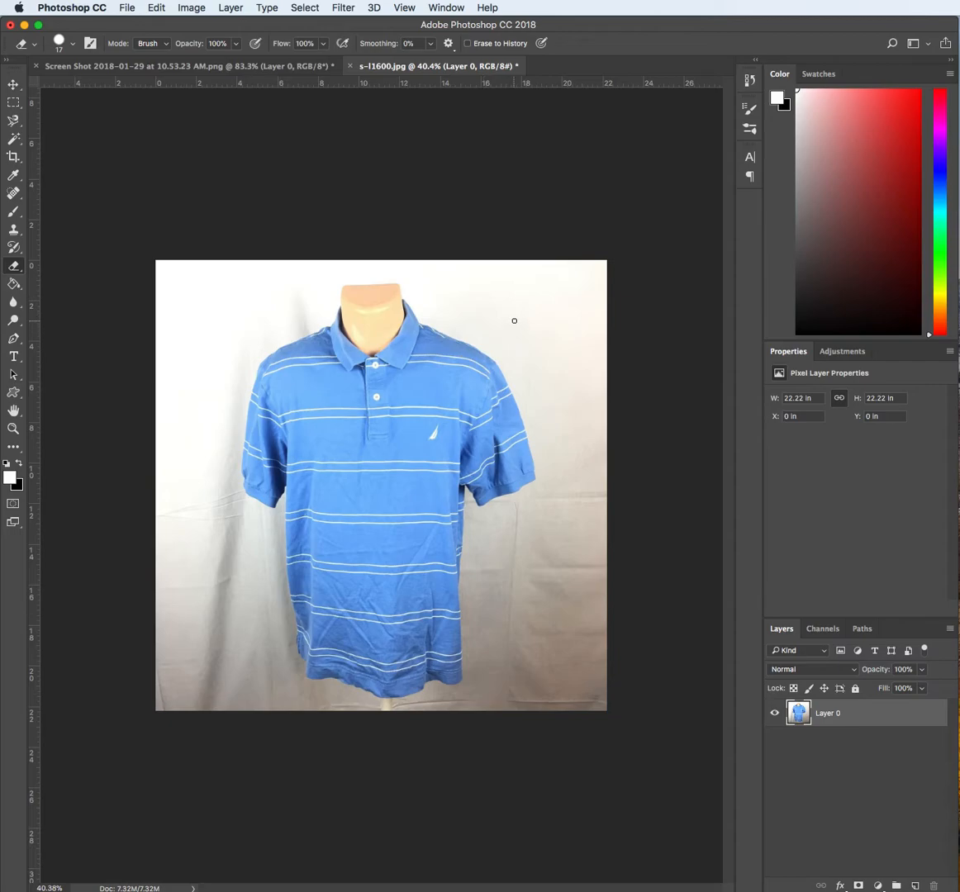
{"action": "mouse_move", "coordinate": [256, 445]}
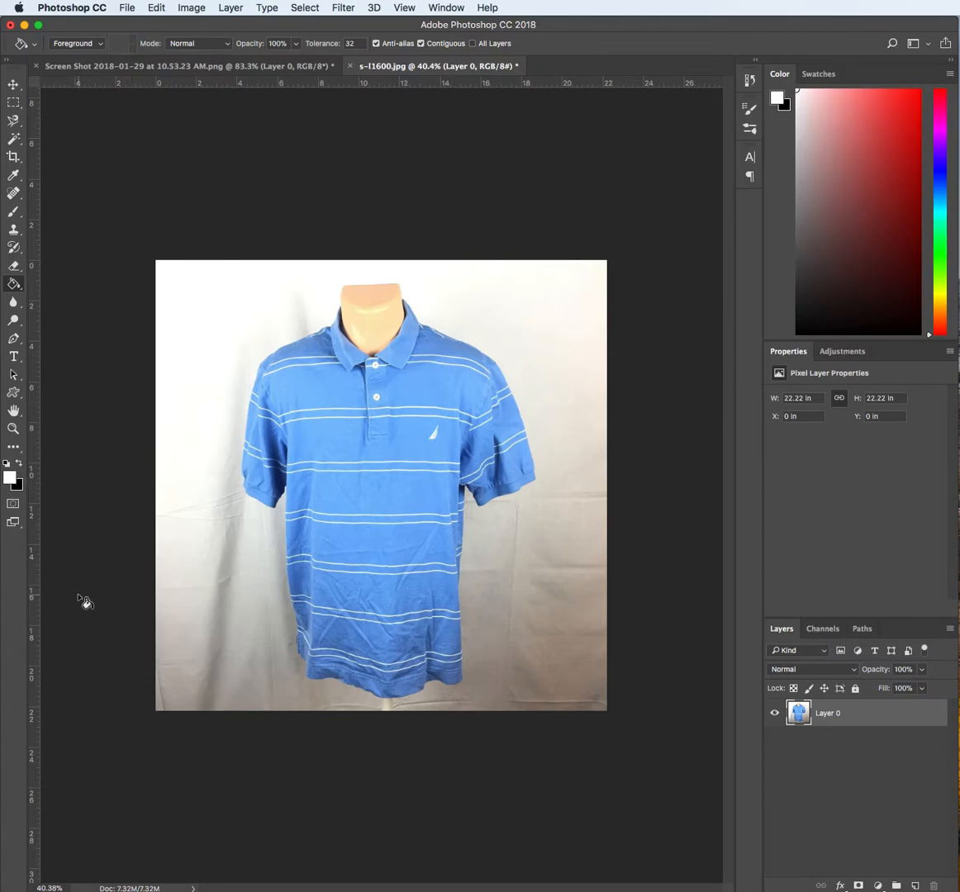
{"action": "mouse_move", "coordinate": [93, 575]}
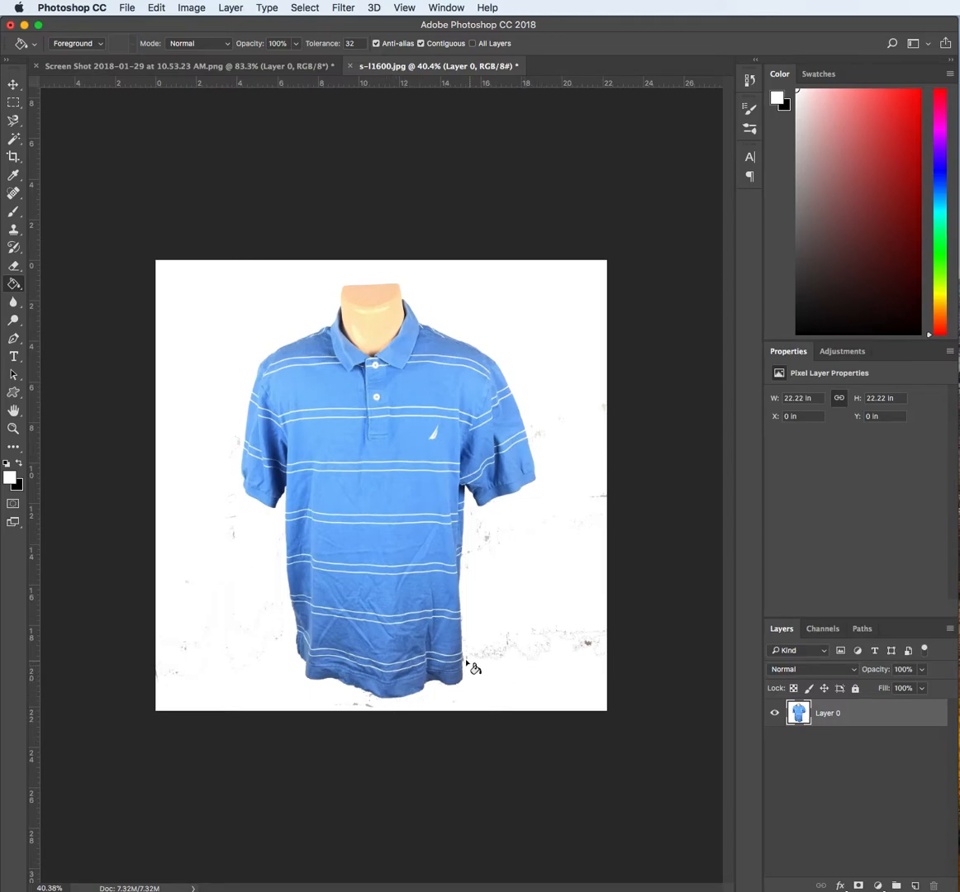
{"action": "mouse_move", "coordinate": [238, 604]}
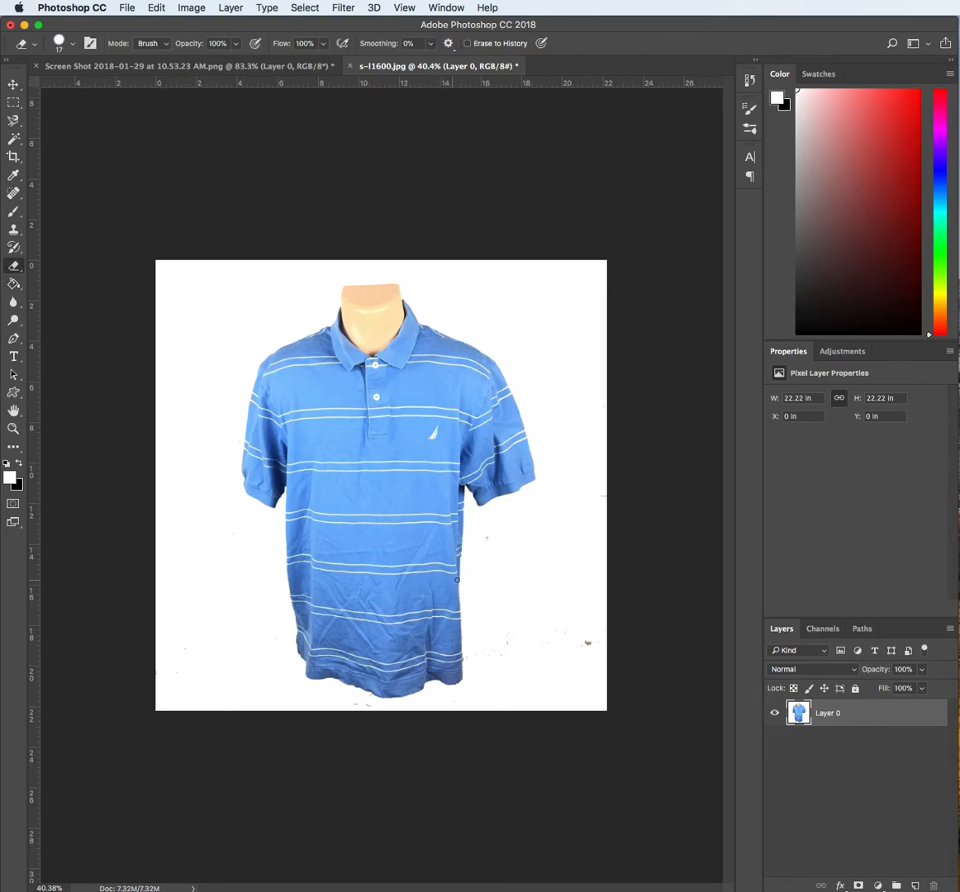
- Erase the stray specks beside and below the shirt's lower right side and hem
{"action": "left_click", "coordinate": [72, 43]}
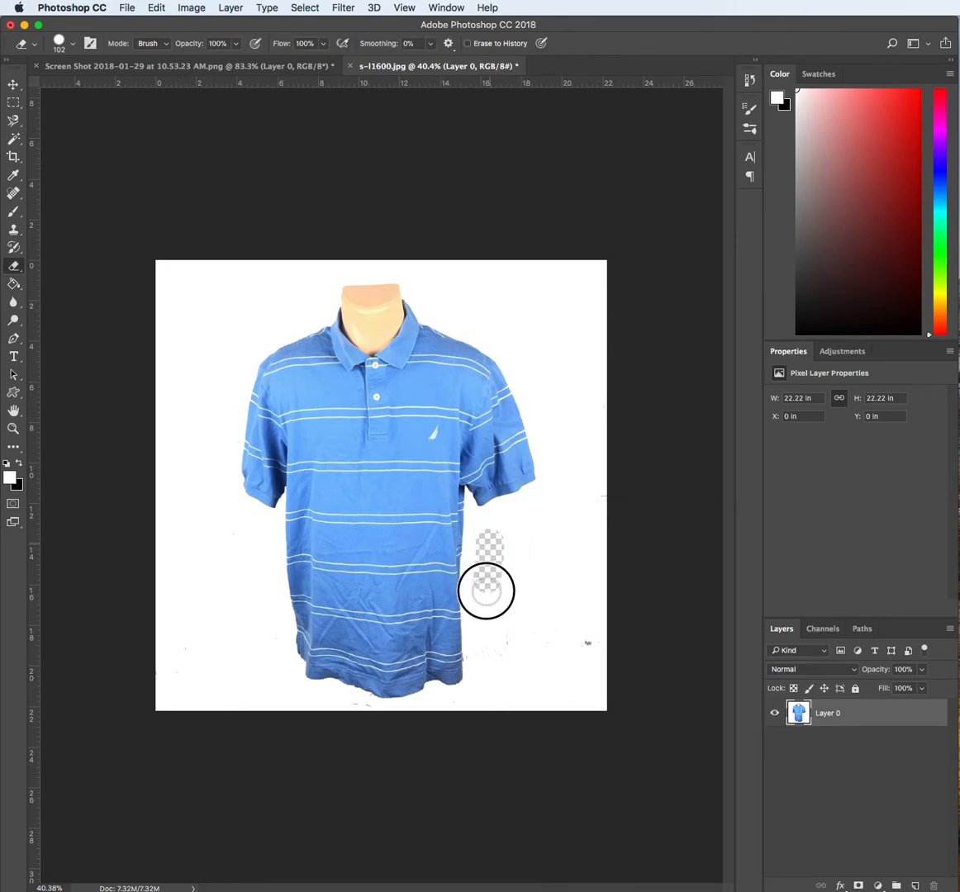
{"action": "left_click_drag", "start_coordinate": [486, 591], "coordinate": [593, 643]}
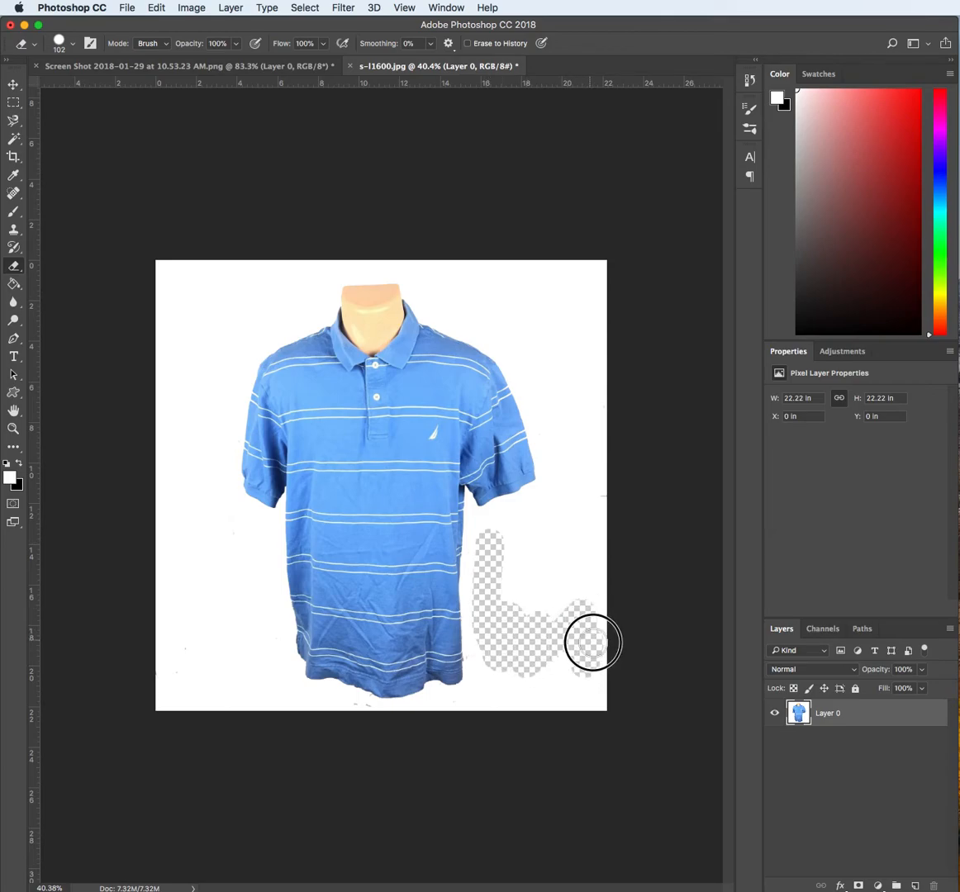
{"action": "left_click_drag", "start_coordinate": [594, 642], "coordinate": [487, 681]}
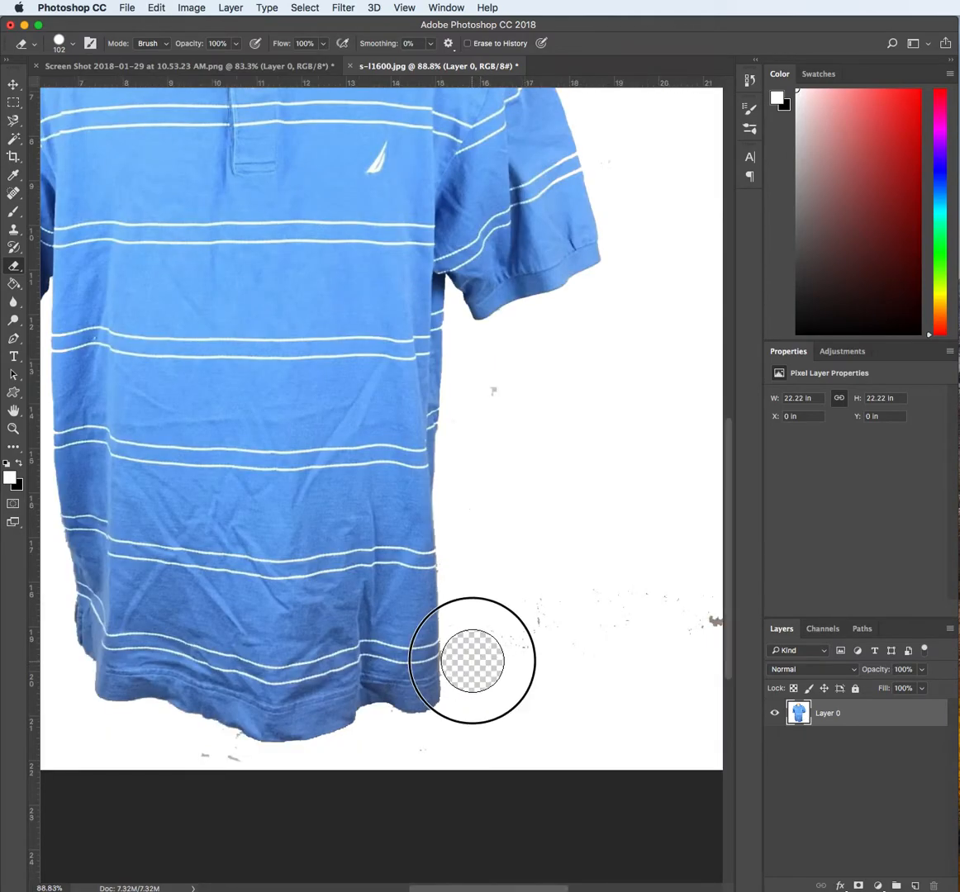
{"action": "left_click_drag", "start_coordinate": [473, 661], "coordinate": [506, 509]}
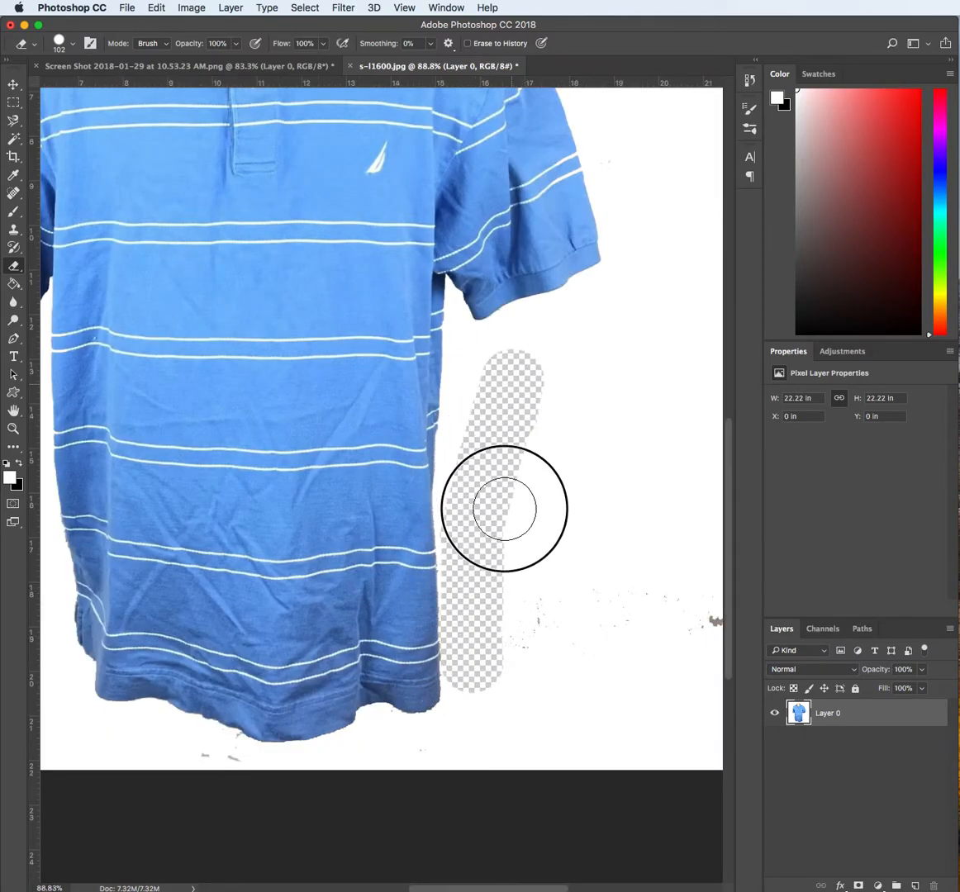
{"action": "left_click_drag", "start_coordinate": [504, 509], "coordinate": [212, 768]}
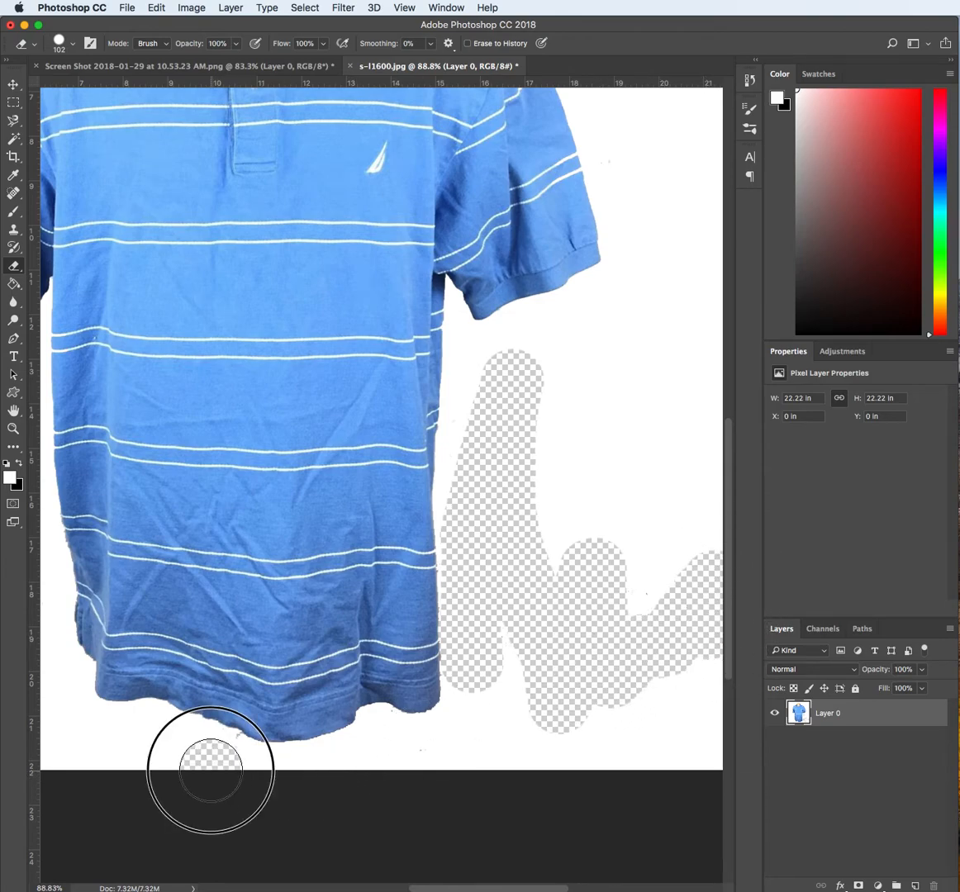
{"action": "left_click_drag", "start_coordinate": [212, 769], "coordinate": [396, 747]}
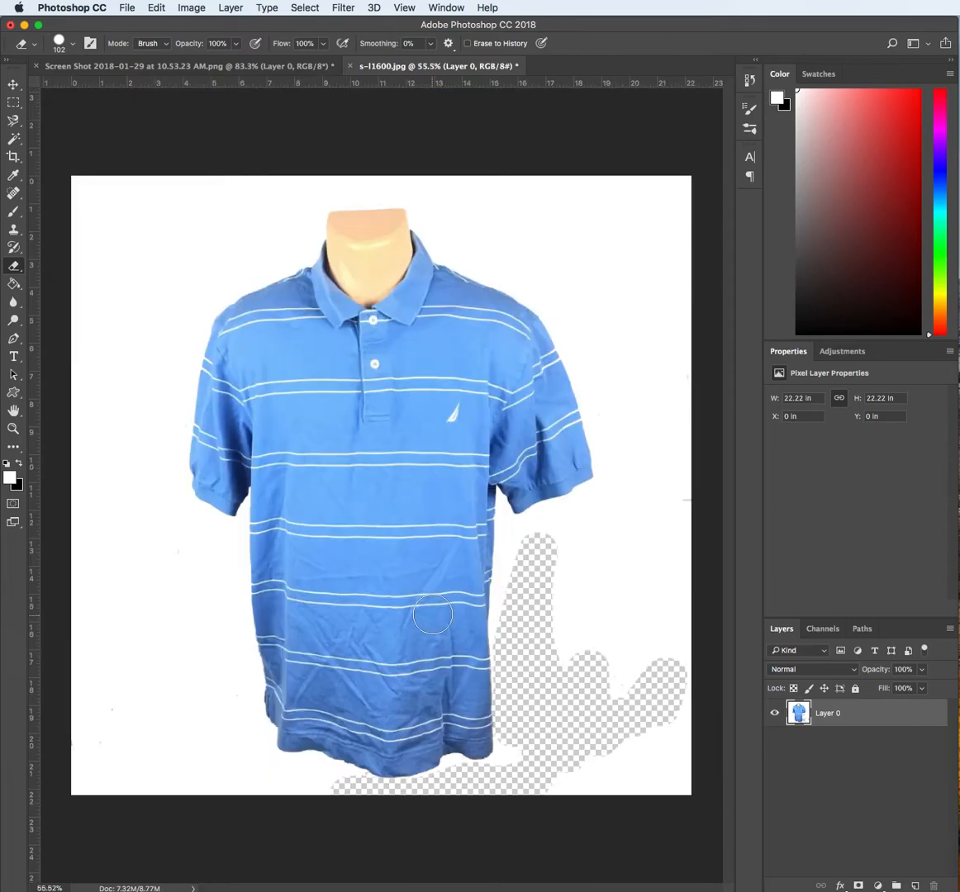
{"action": "mouse_move", "coordinate": [616, 433]}
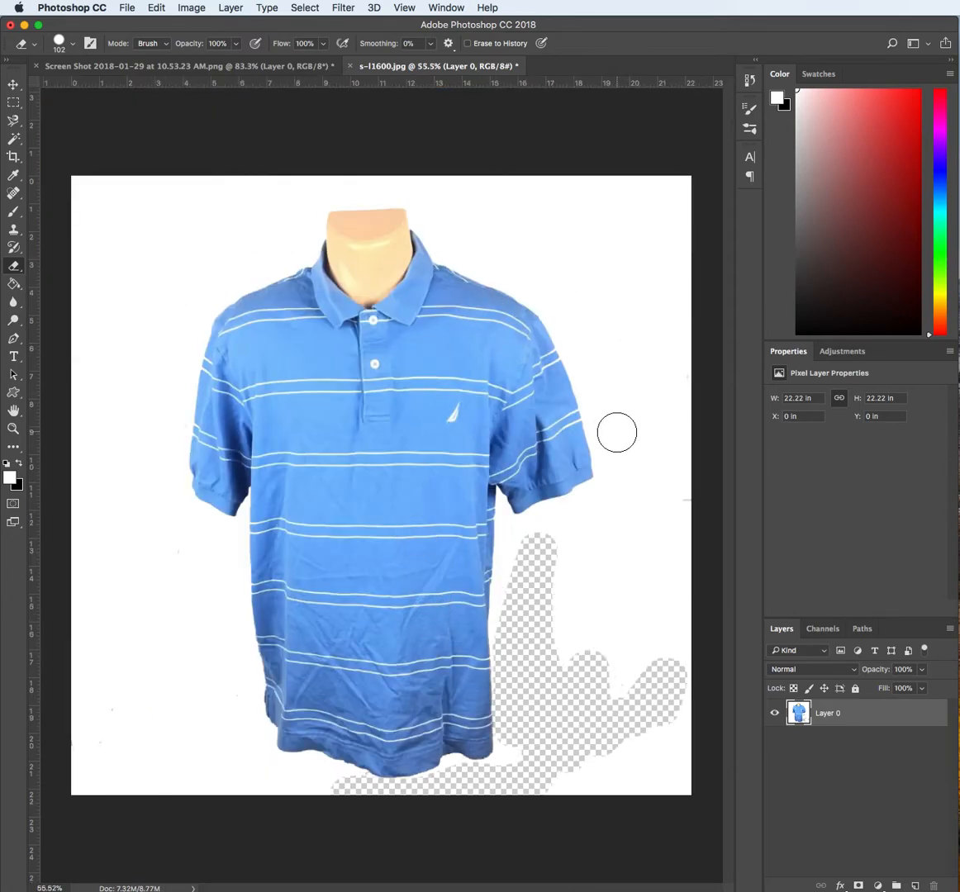
- Erase the remaining specks across the upper background and down the left side
{"action": "left_click_drag", "start_coordinate": [614, 432], "coordinate": [707, 352]}
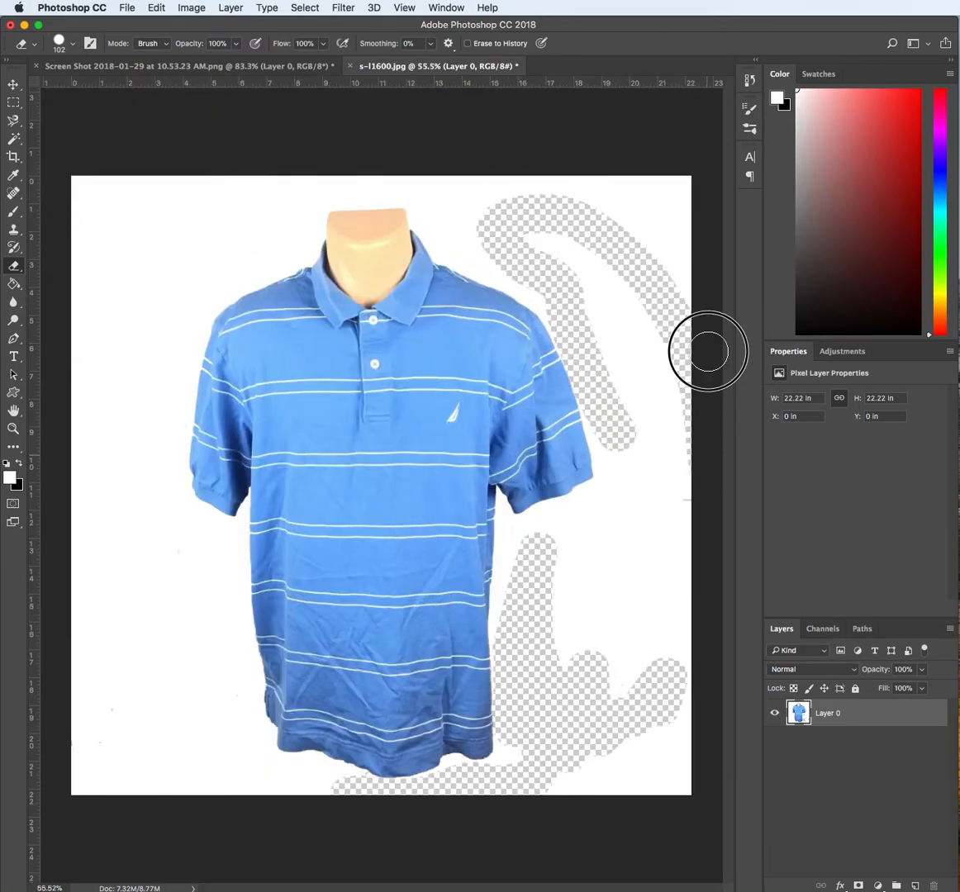
{"action": "left_click_drag", "start_coordinate": [709, 352], "coordinate": [76, 327]}
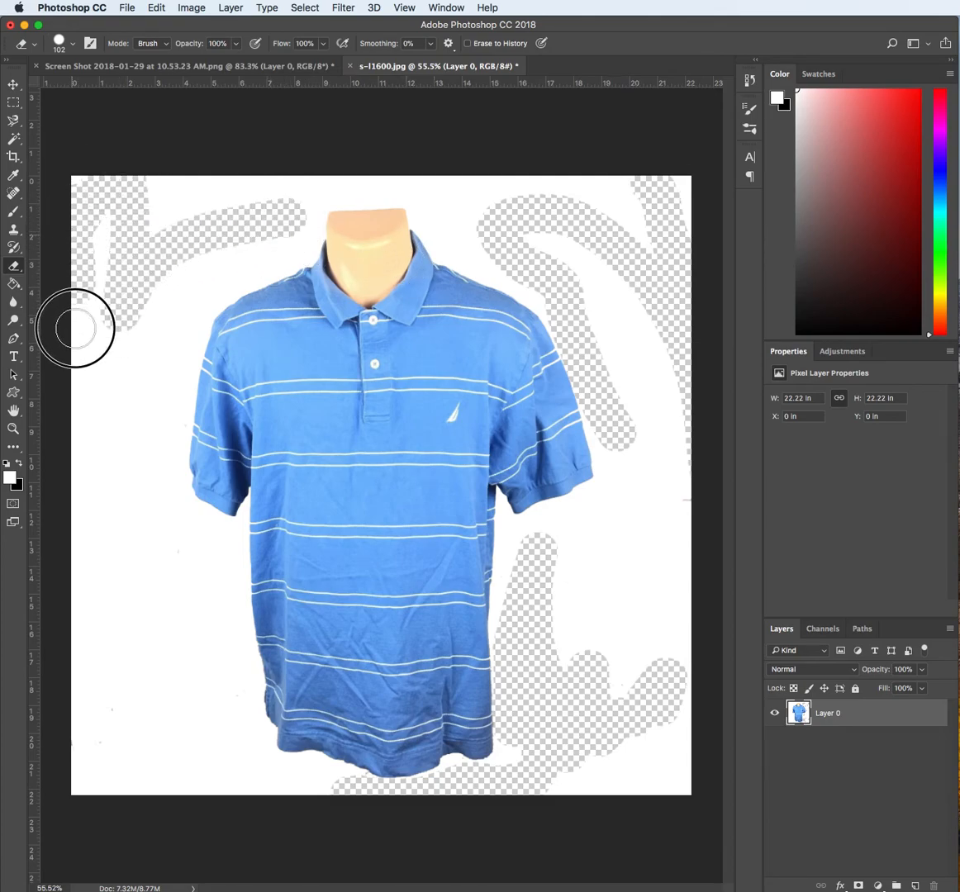
{"action": "left_click_drag", "start_coordinate": [75, 327], "coordinate": [169, 587]}
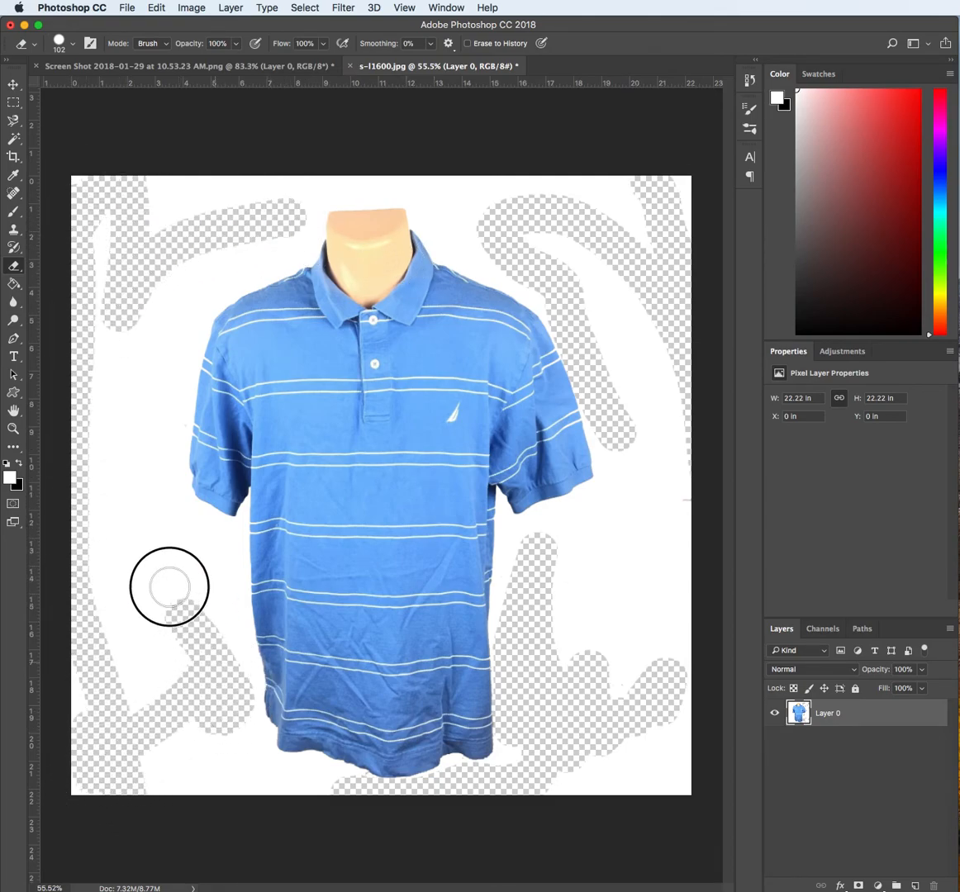
{"action": "left_click_drag", "start_coordinate": [169, 586], "coordinate": [365, 783]}
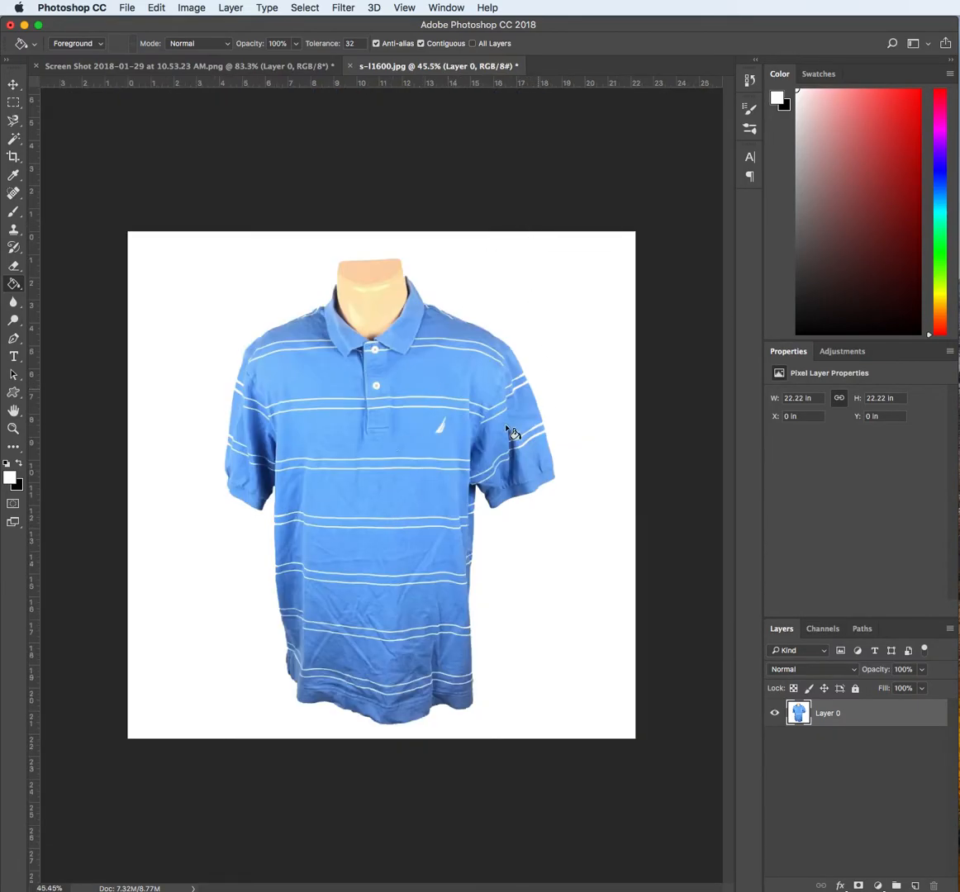
{"action": "mouse_move", "coordinate": [555, 312]}
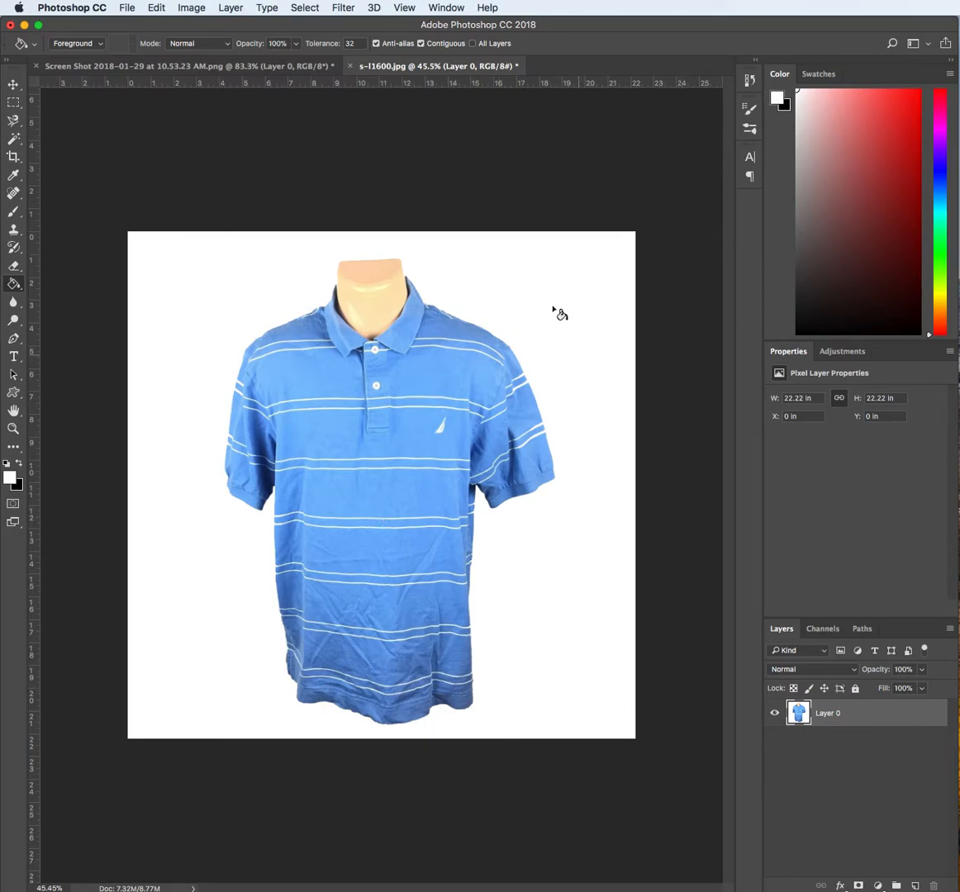
{"action": "mouse_move", "coordinate": [489, 659]}
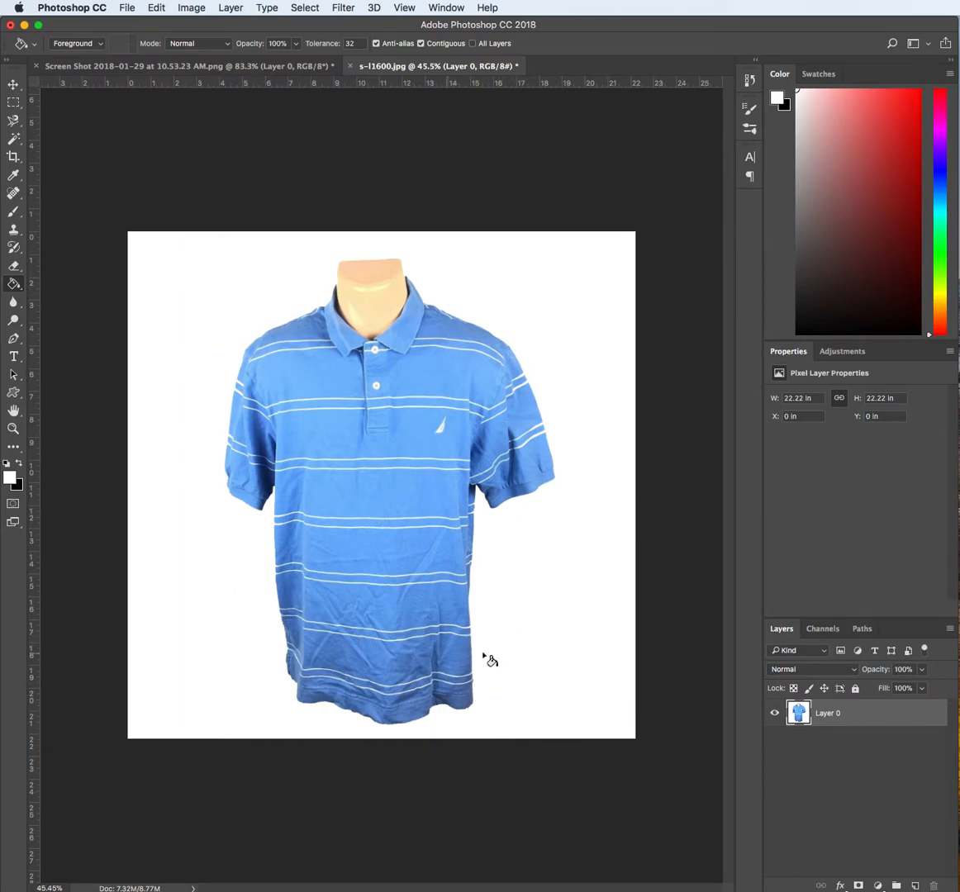
{"action": "mouse_move", "coordinate": [264, 571]}
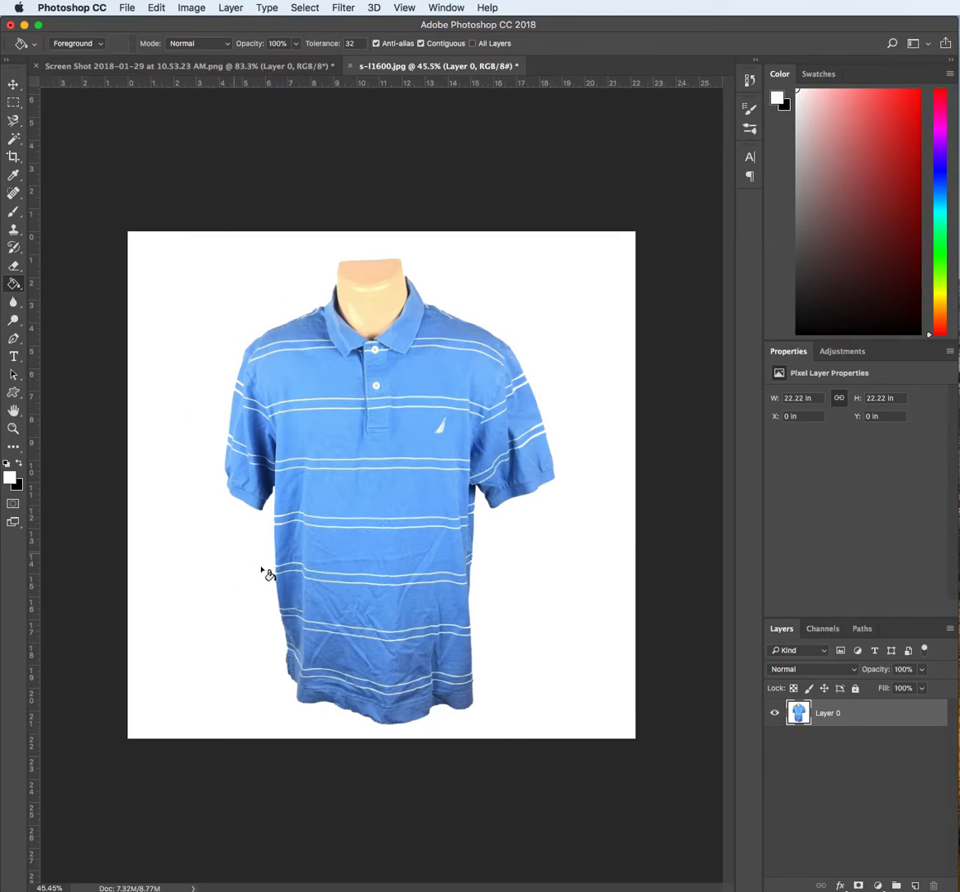
{"action": "mouse_move", "coordinate": [238, 212]}
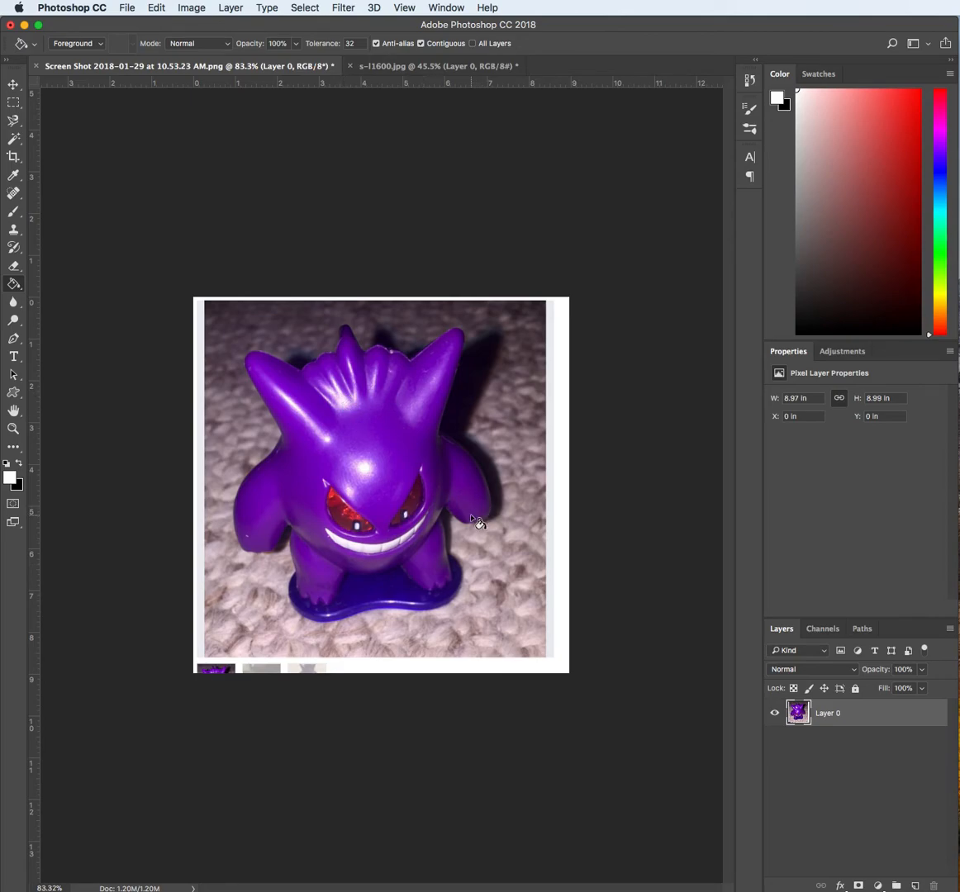
{"action": "mouse_move", "coordinate": [147, 430]}
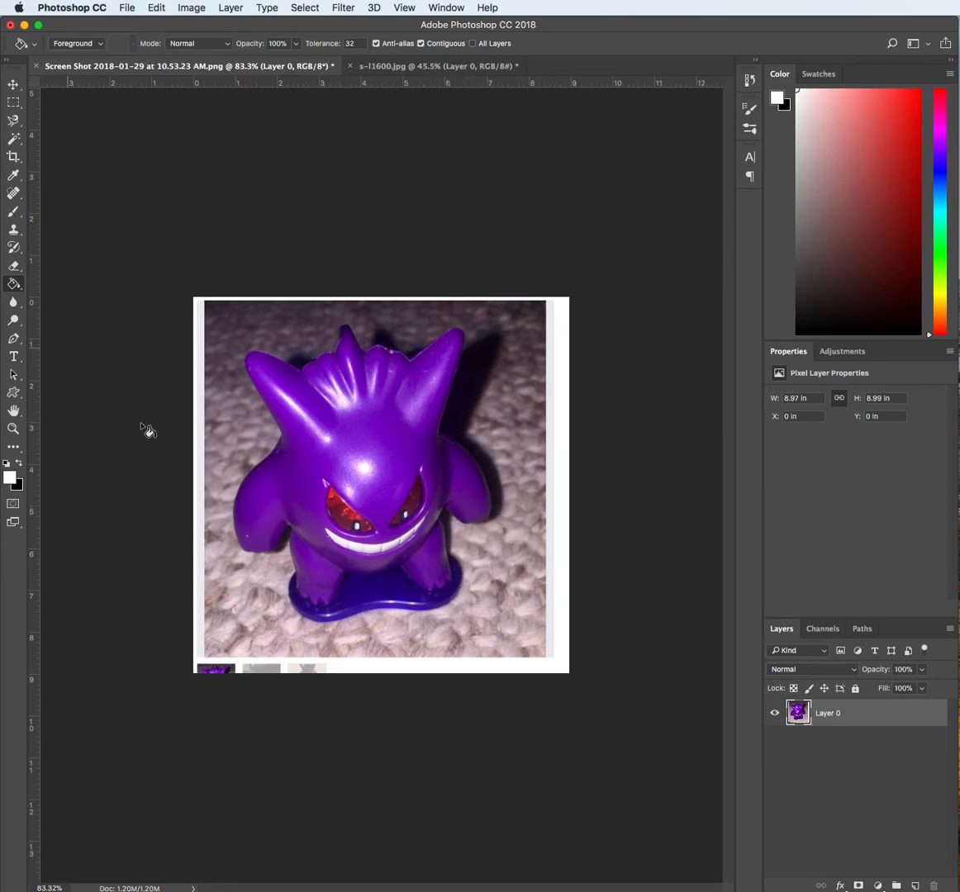
{"action": "mouse_move", "coordinate": [545, 631]}
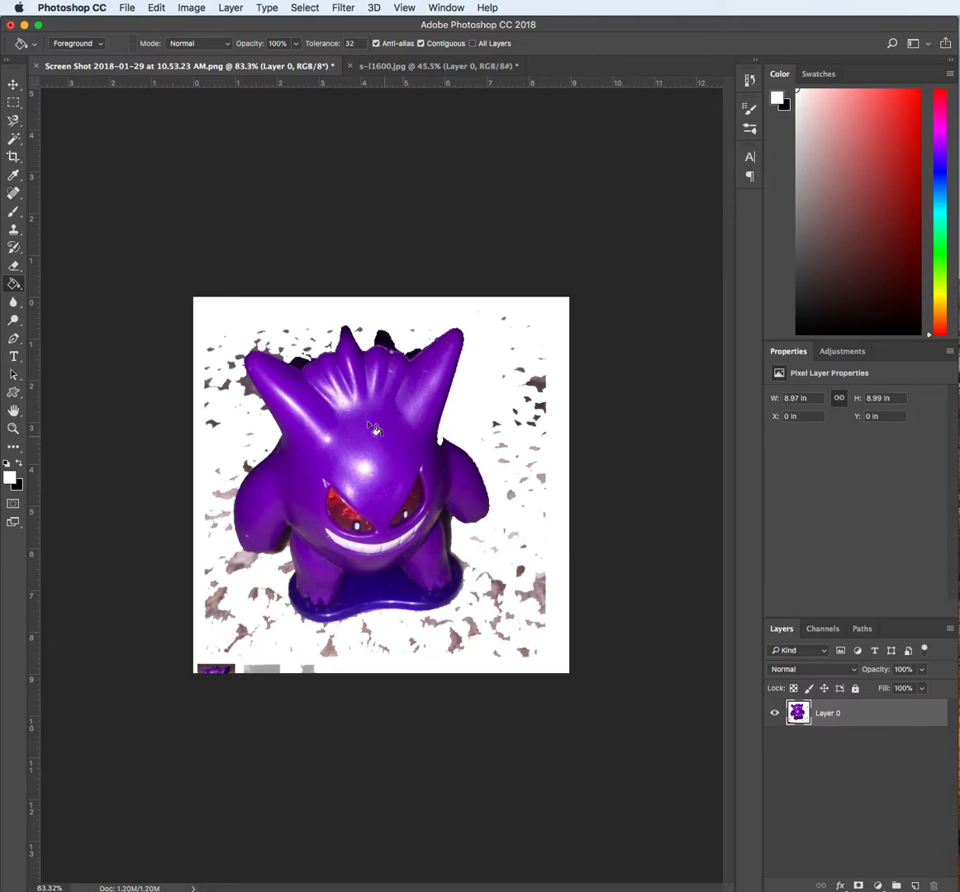
{"action": "mouse_move", "coordinate": [354, 598]}
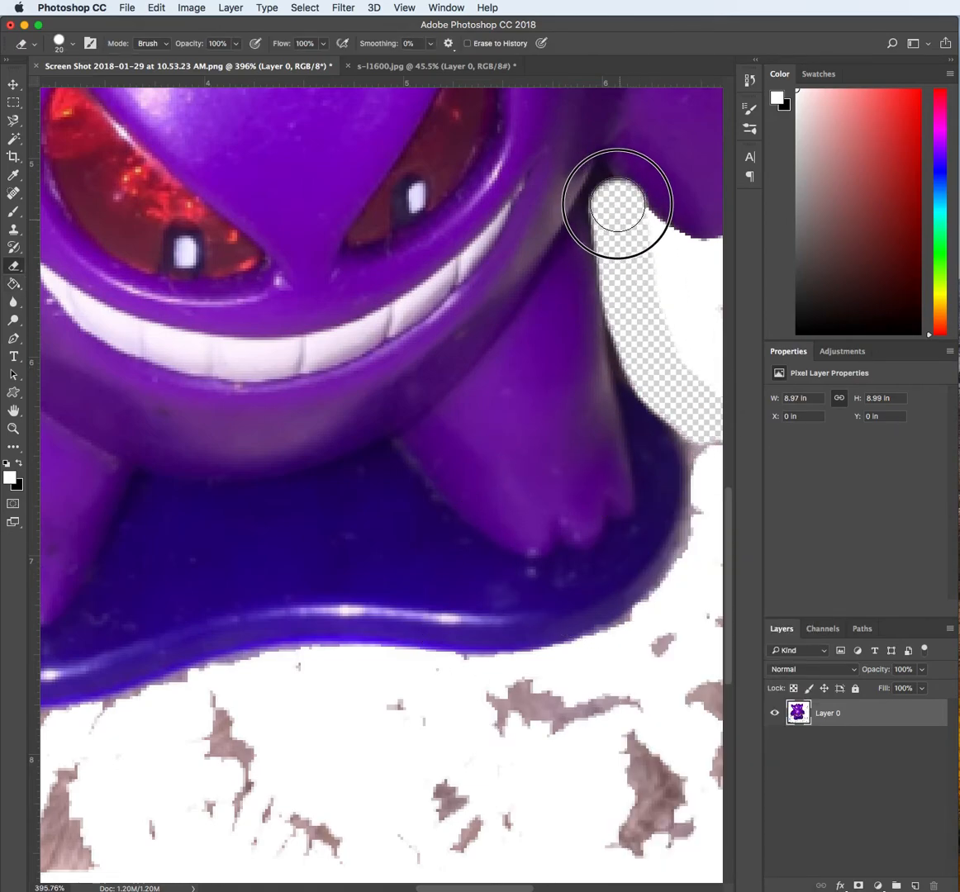
- Trial-erase the carpet beside the figurine's right side before reverting to the original photo
{"action": "left_click_drag", "start_coordinate": [618, 204], "coordinate": [294, 700]}
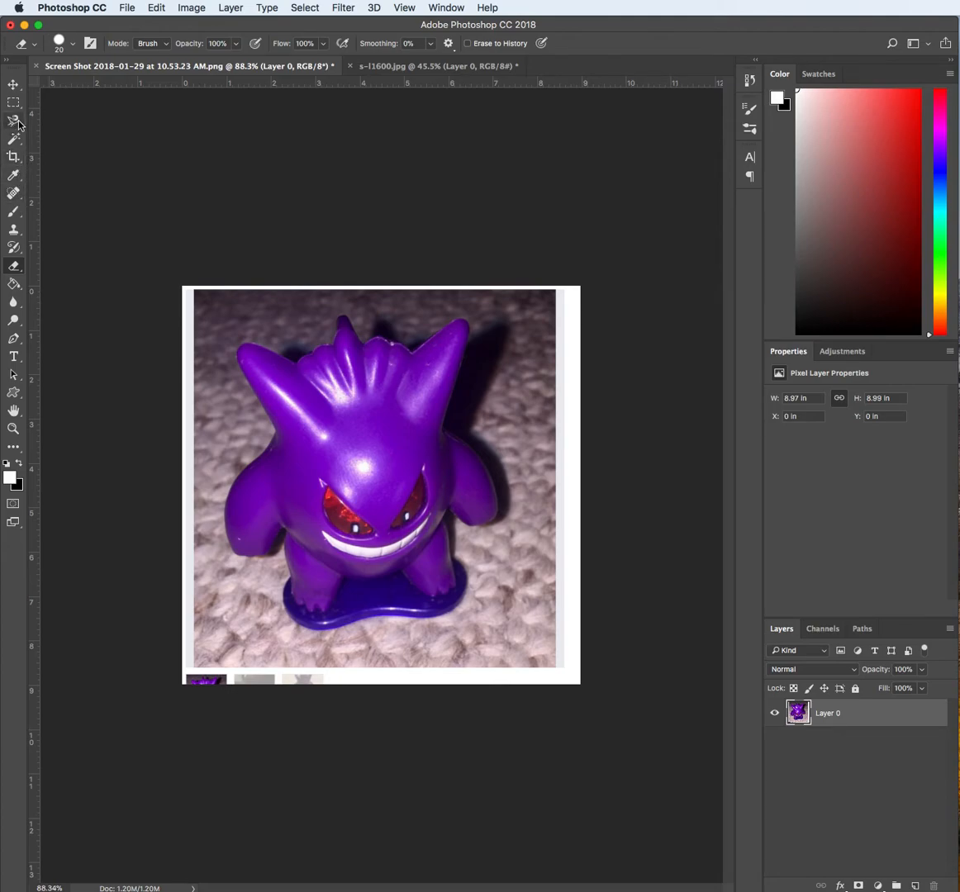
- Switch from the Lasso to the Magnetic Lasso tool for edge-snapping selection
{"action": "left_click", "coordinate": [13, 122]}
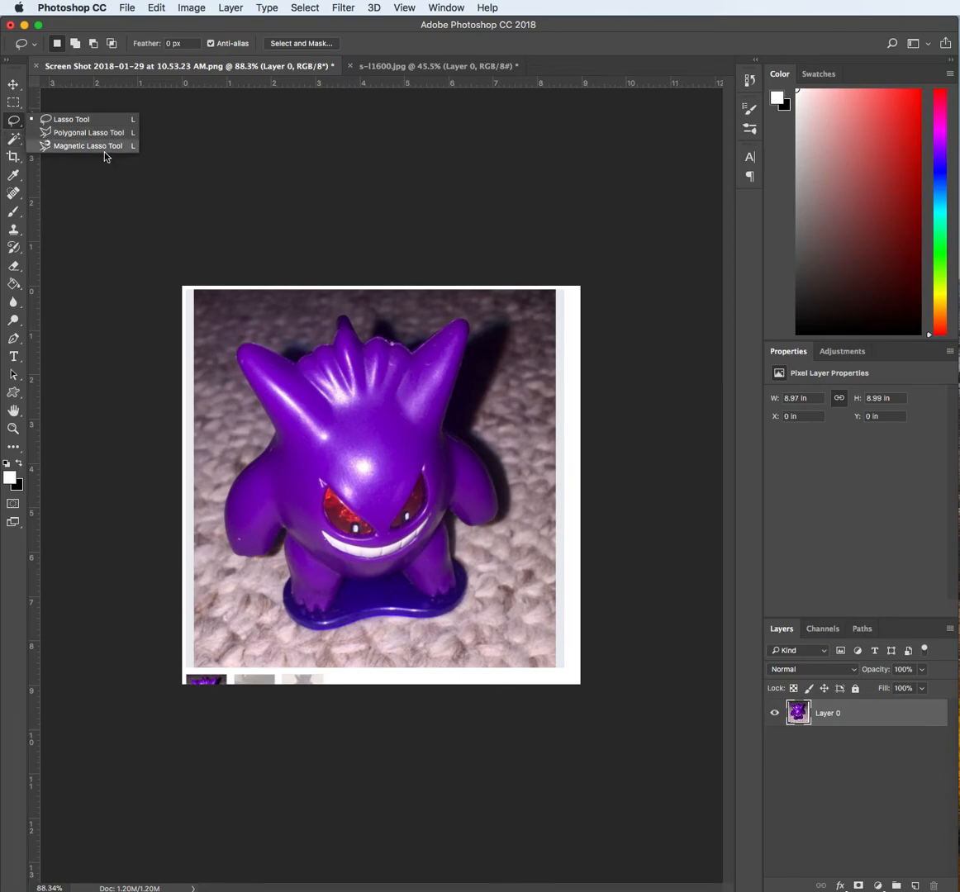
{"action": "left_click", "coordinate": [86, 145]}
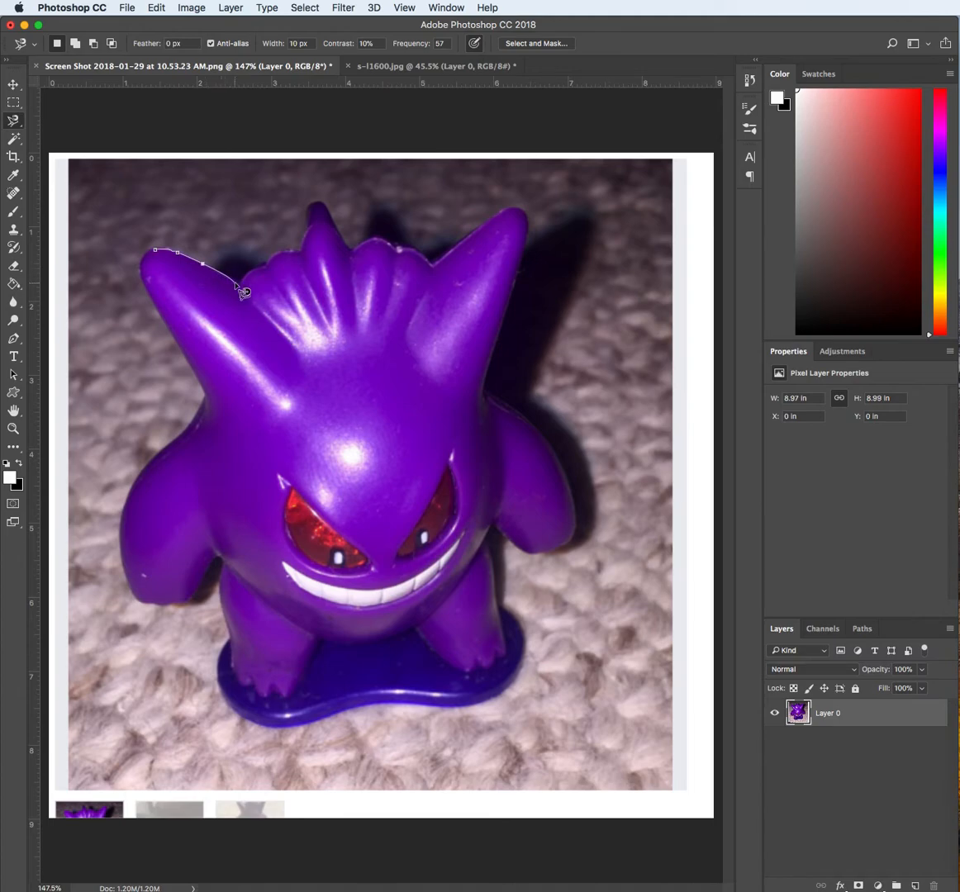
- Anchor the Magnetic Lasso outline across the head spikes, down the right shoulder and along the right arm
{"action": "left_click", "coordinate": [284, 264]}
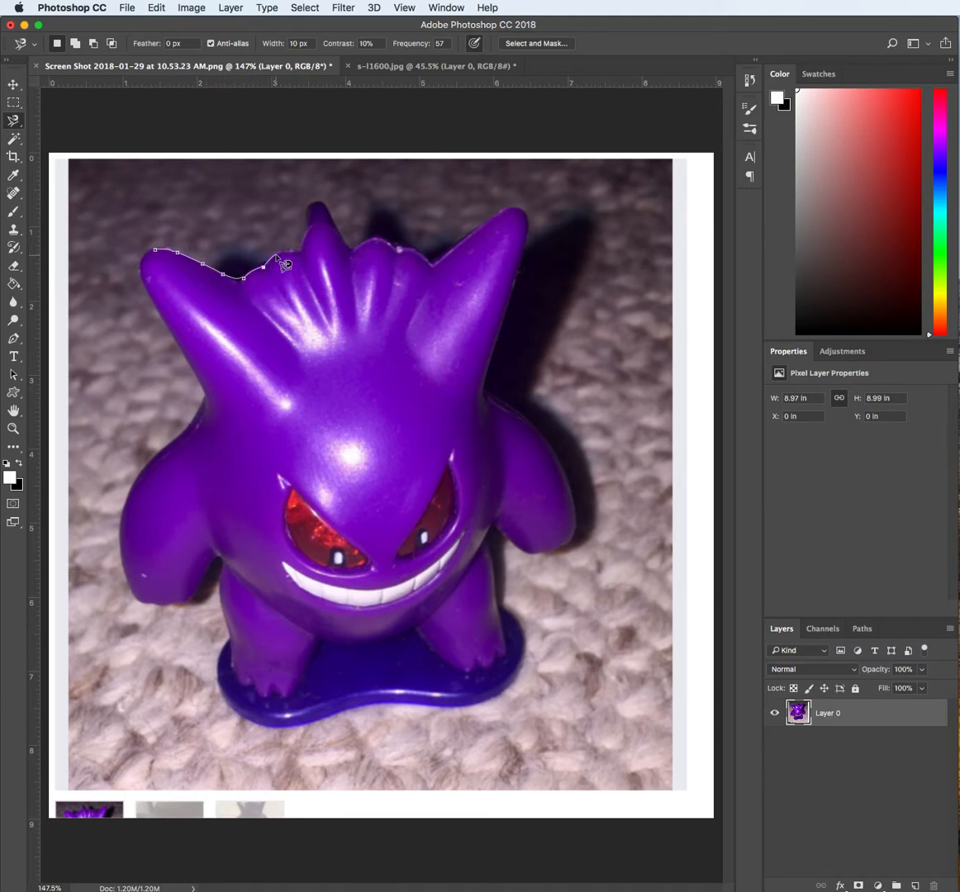
{"action": "left_click", "coordinate": [313, 213]}
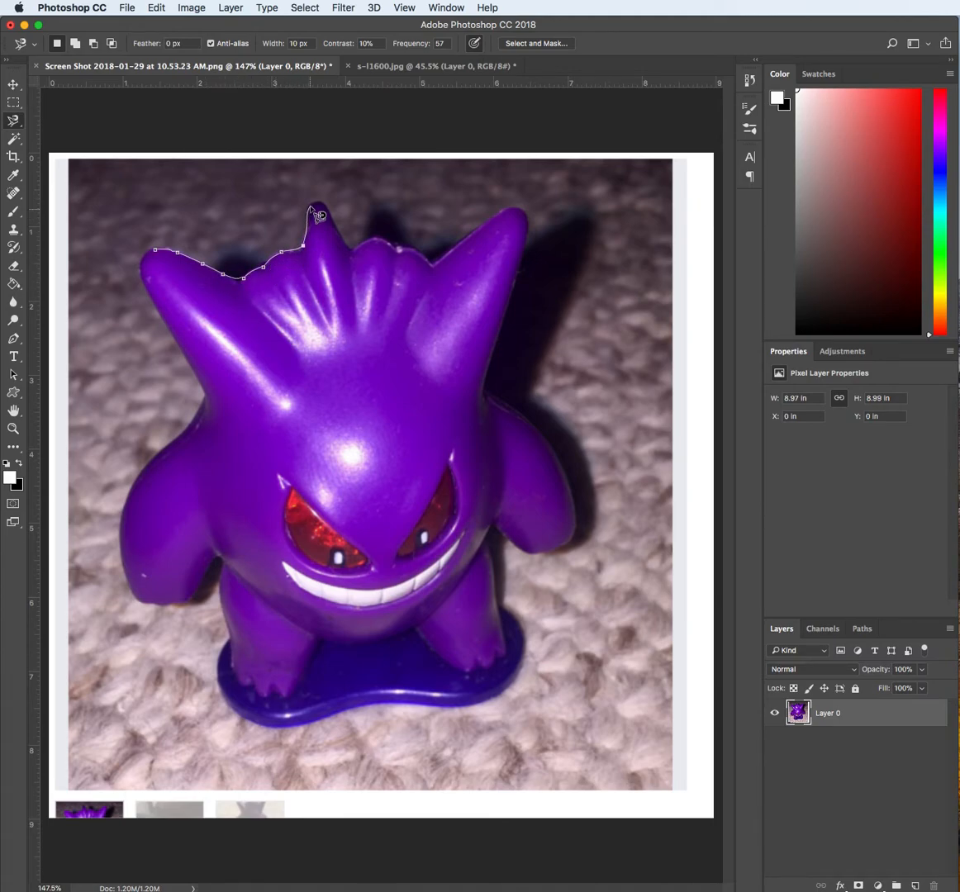
{"action": "left_click", "coordinate": [371, 256]}
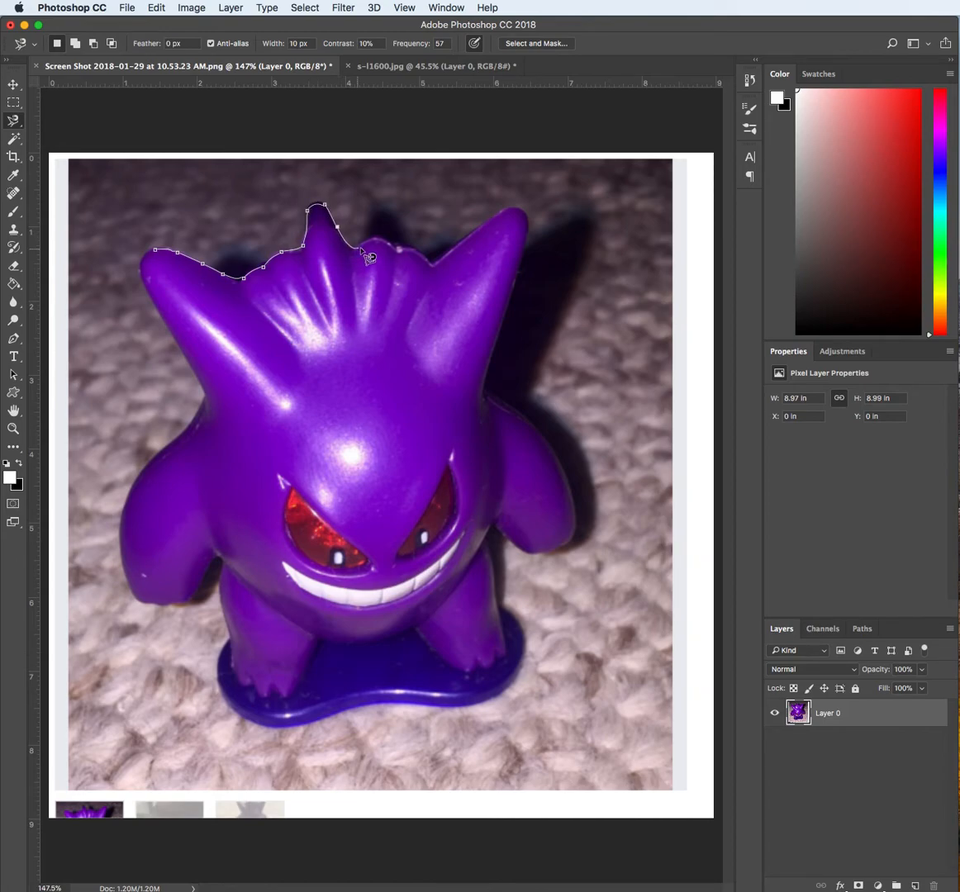
{"action": "left_click", "coordinate": [433, 264]}
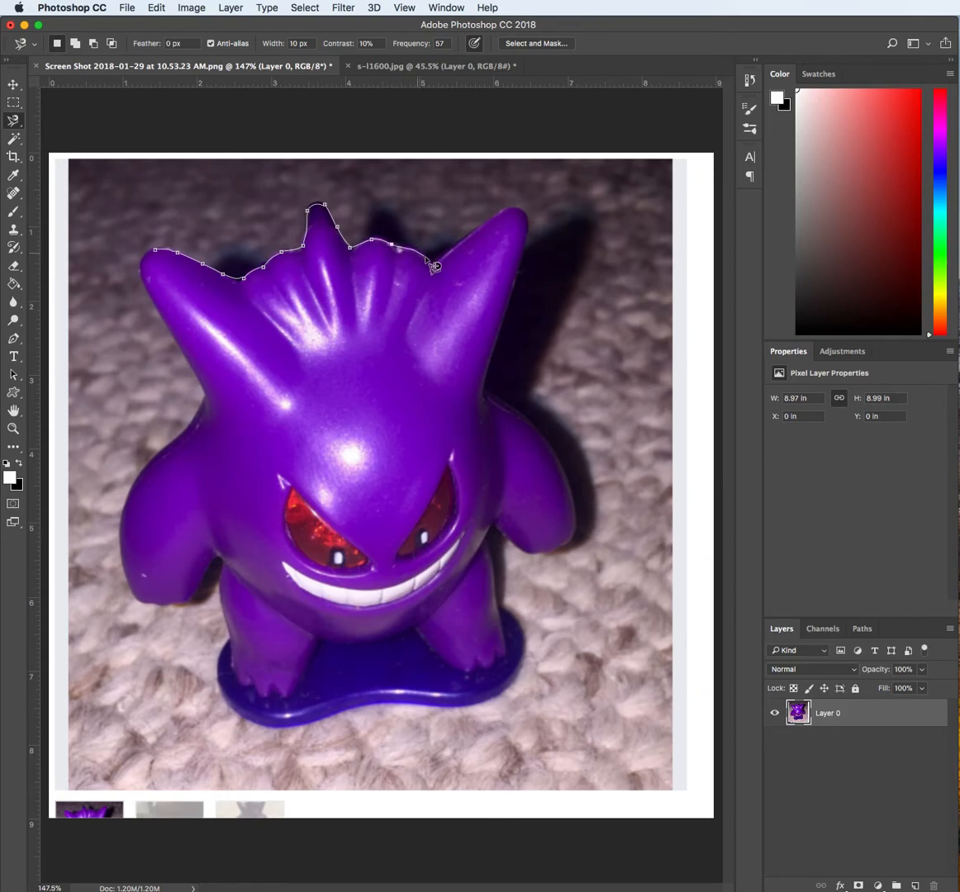
{"action": "left_click", "coordinate": [525, 213]}
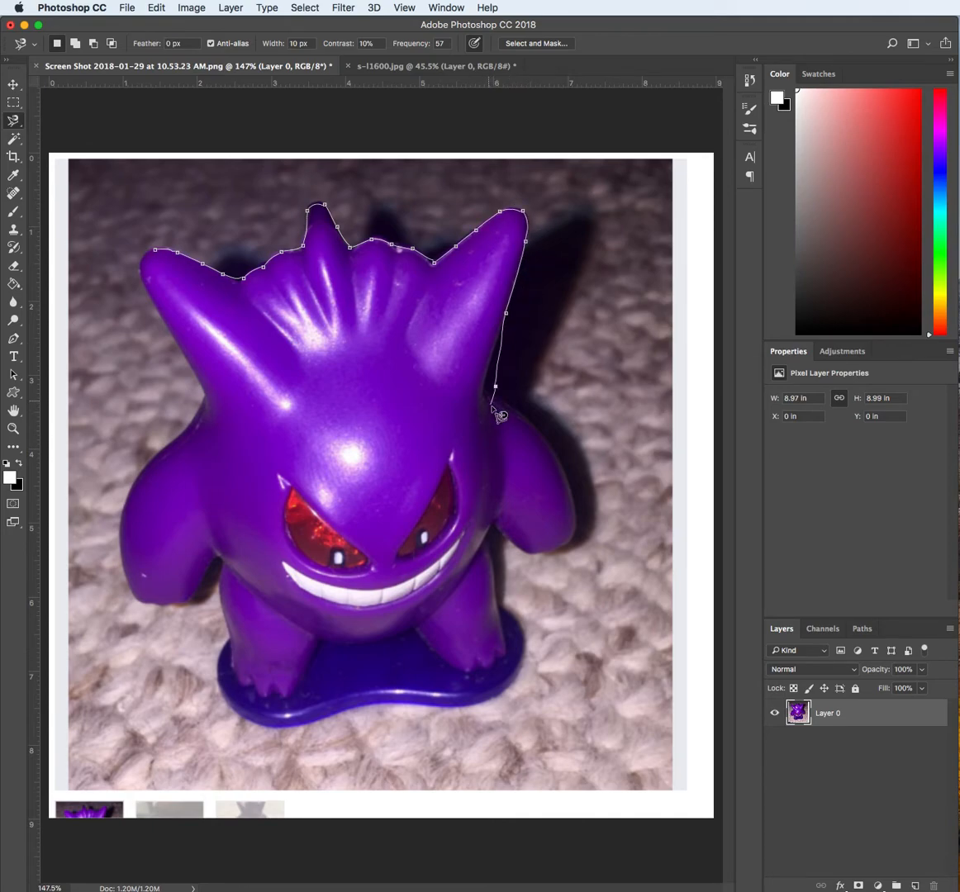
{"action": "left_click", "coordinate": [492, 545]}
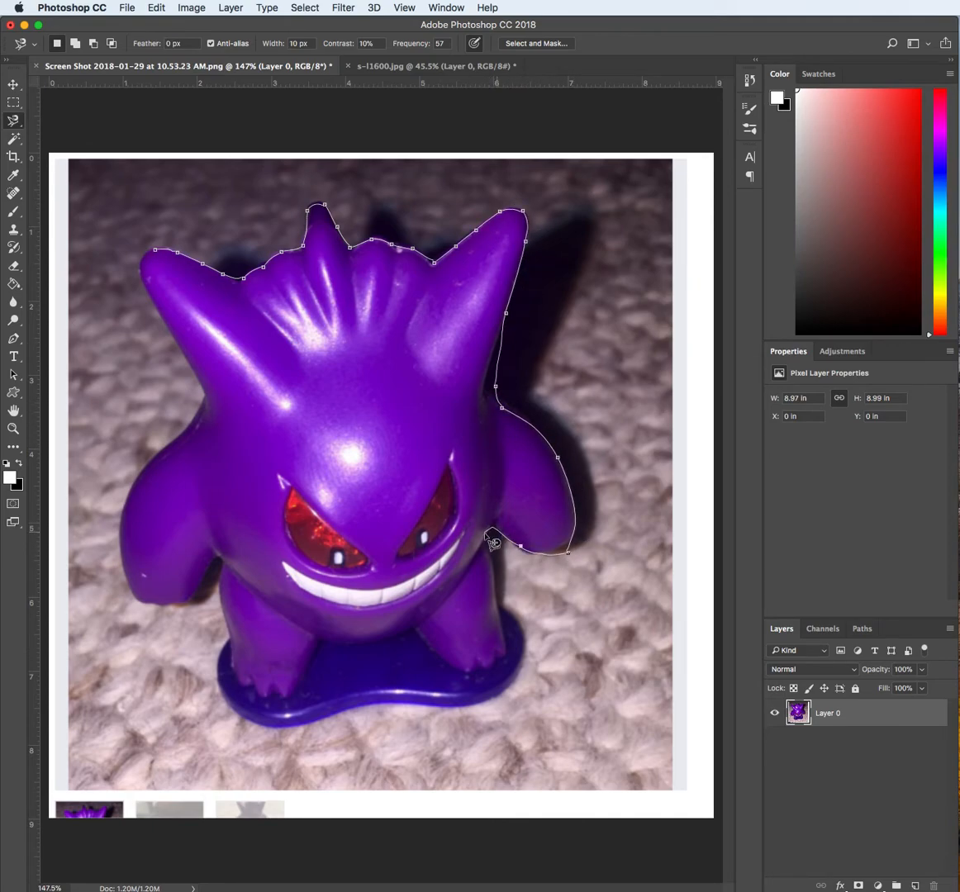
{"action": "left_click", "coordinate": [347, 724]}
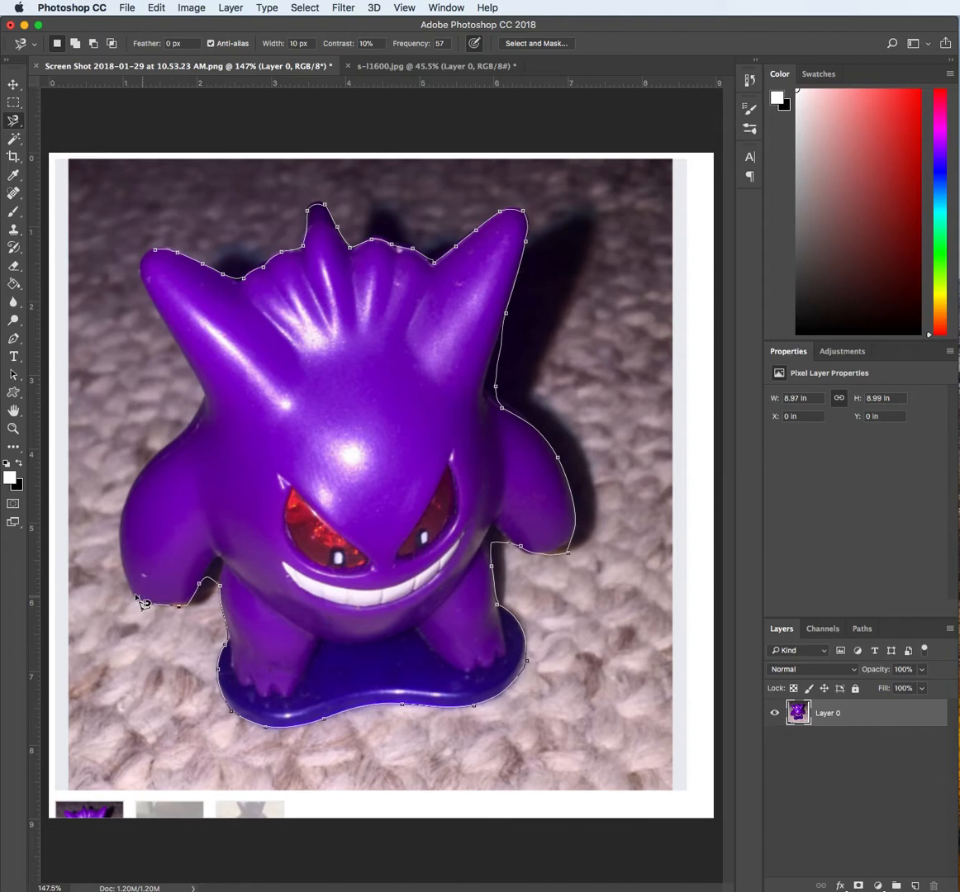
{"action": "mouse_move", "coordinate": [185, 327]}
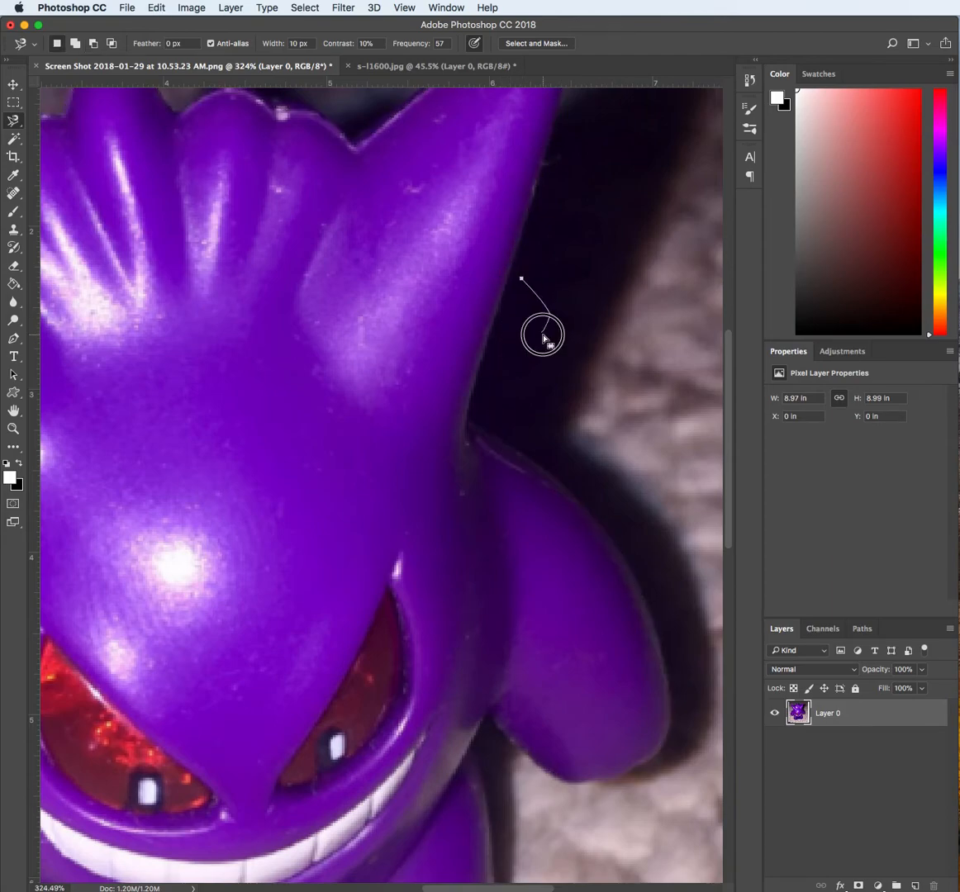
- Continue the outline along the right spike, tighten the edge beside the right arm, and zoom back out
{"action": "left_click", "coordinate": [543, 337]}
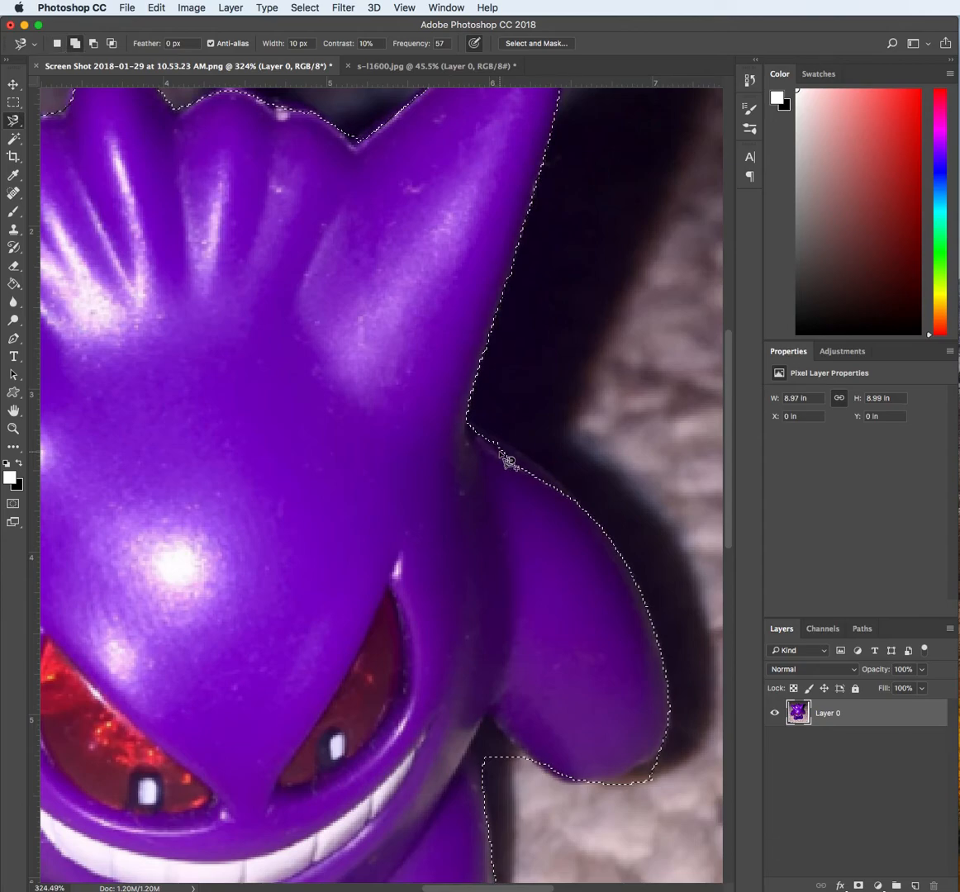
{"action": "left_click_drag", "start_coordinate": [495, 442], "coordinate": [581, 512]}
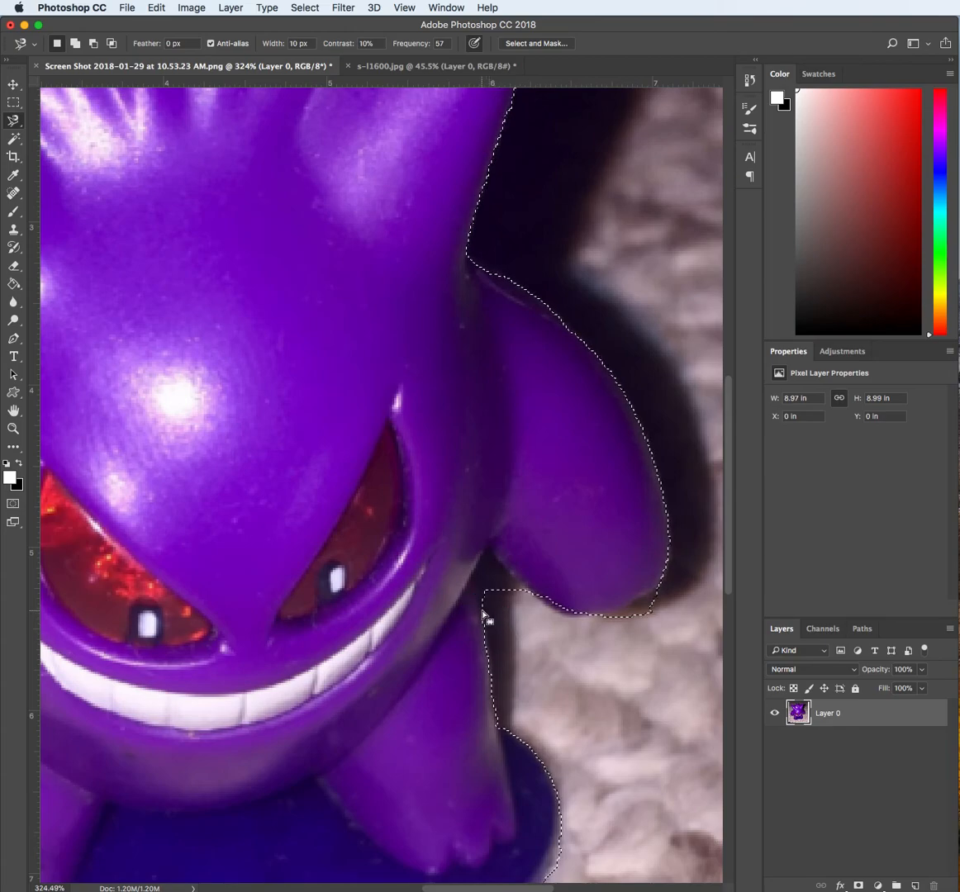
{"action": "mouse_move", "coordinate": [481, 575]}
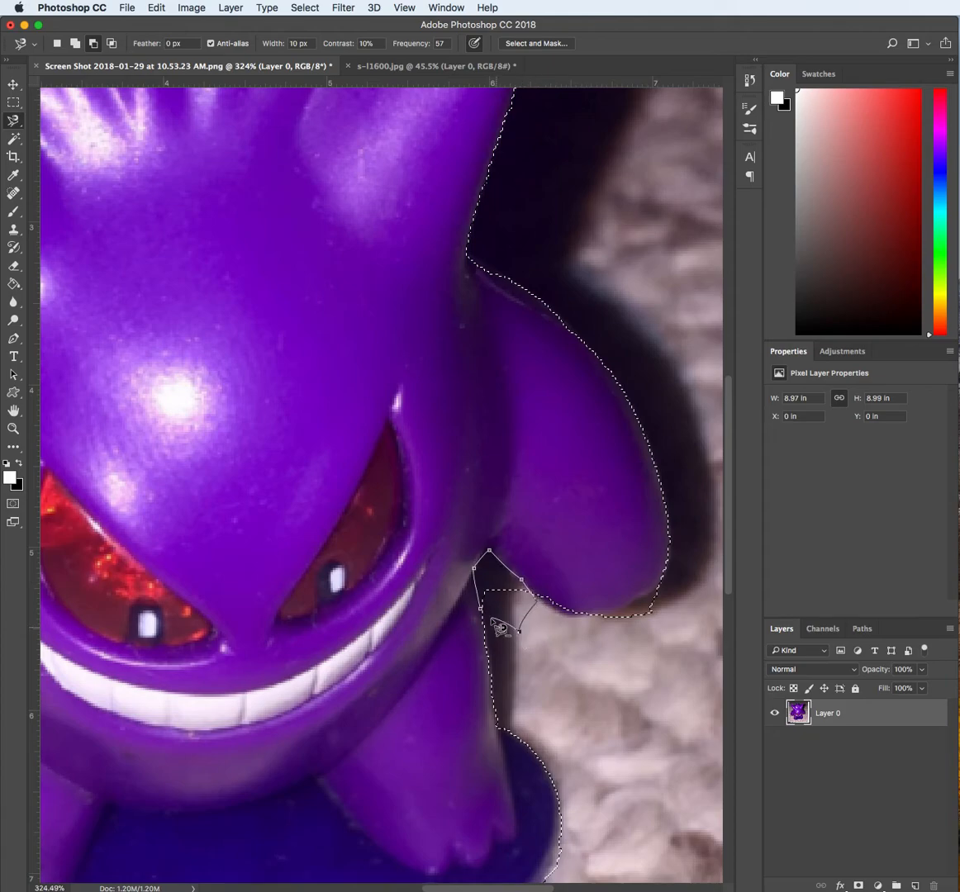
{"action": "scroll", "scroll_direction": "down", "scroll_amount": 3}
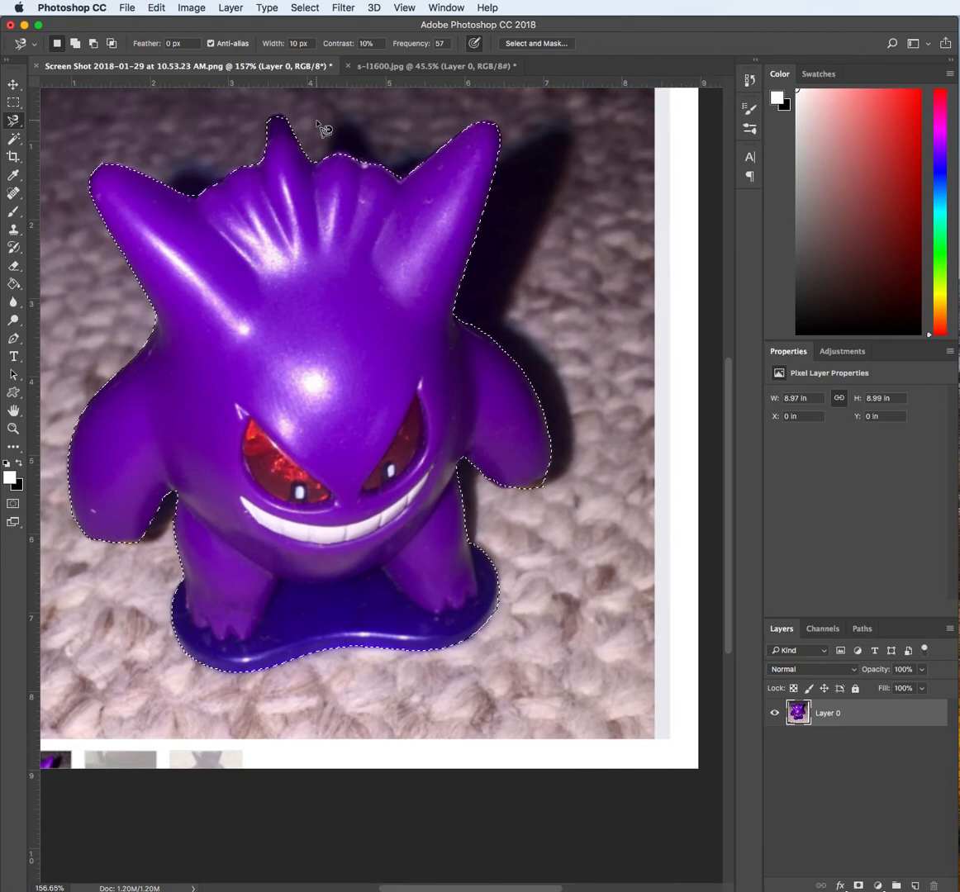
- Bring up the Select menu to invert the selection onto the carpet background
{"action": "left_click", "coordinate": [304, 6]}
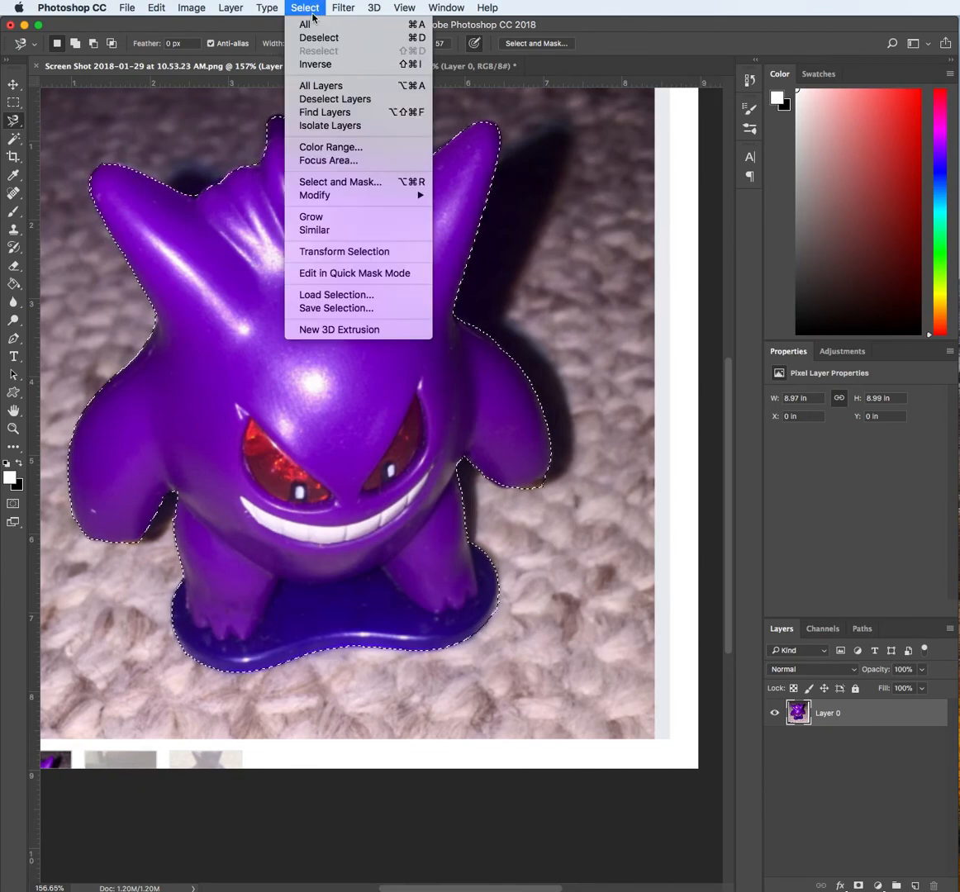
{"action": "mouse_move", "coordinate": [315, 65]}
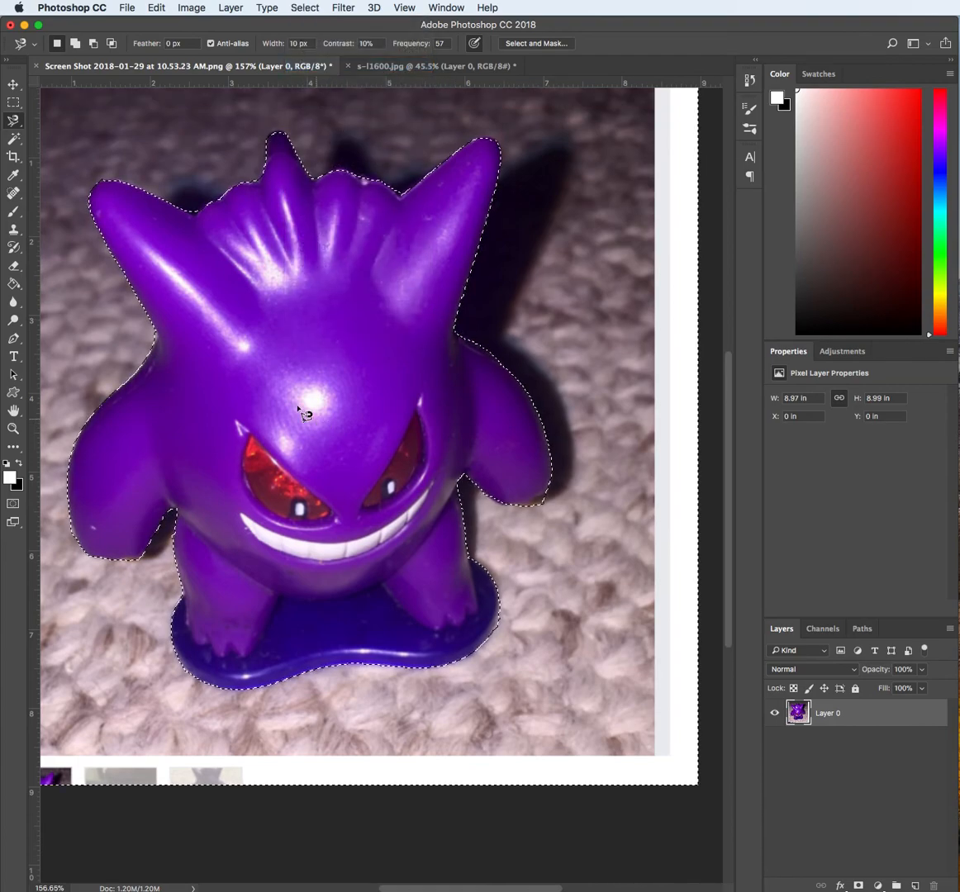
{"action": "mouse_move", "coordinate": [587, 797]}
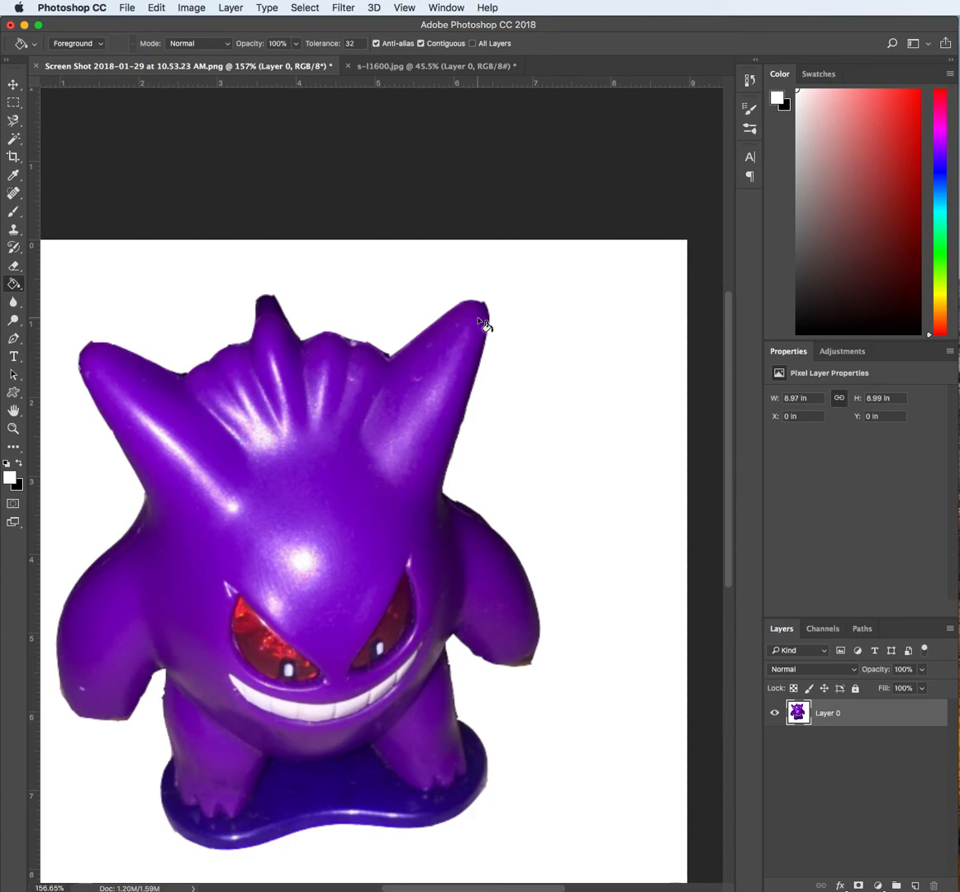
{"action": "mouse_move", "coordinate": [535, 331]}
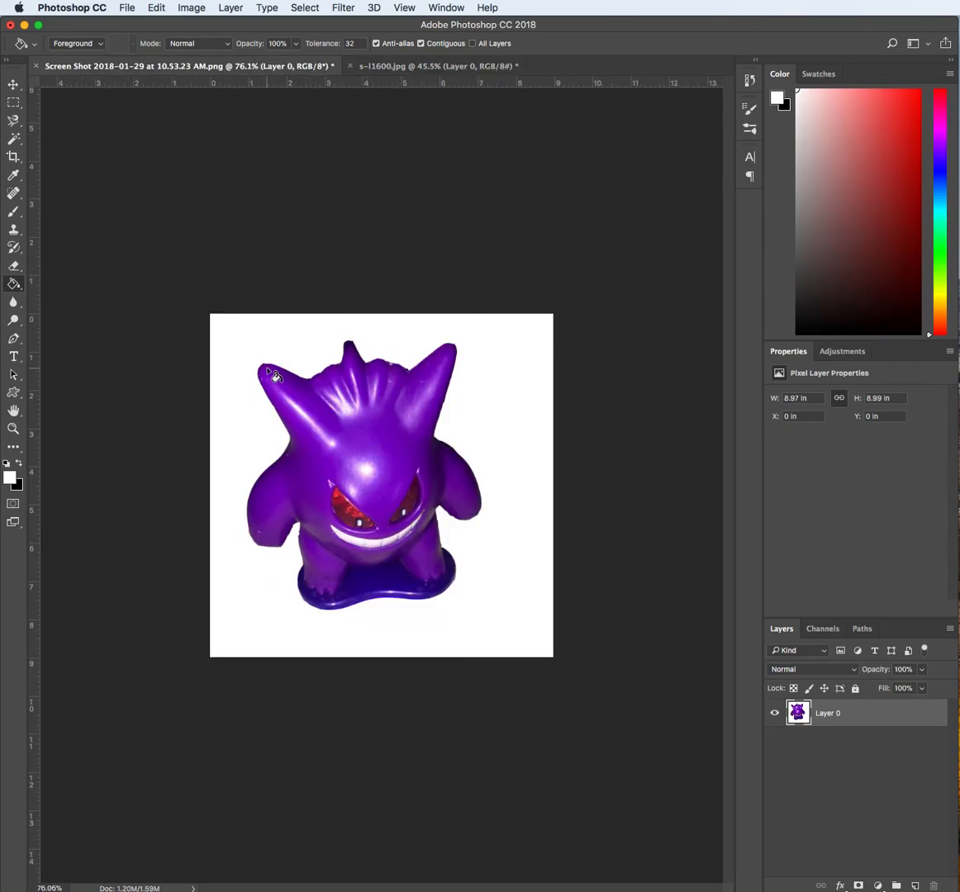
{"action": "mouse_move", "coordinate": [370, 446]}
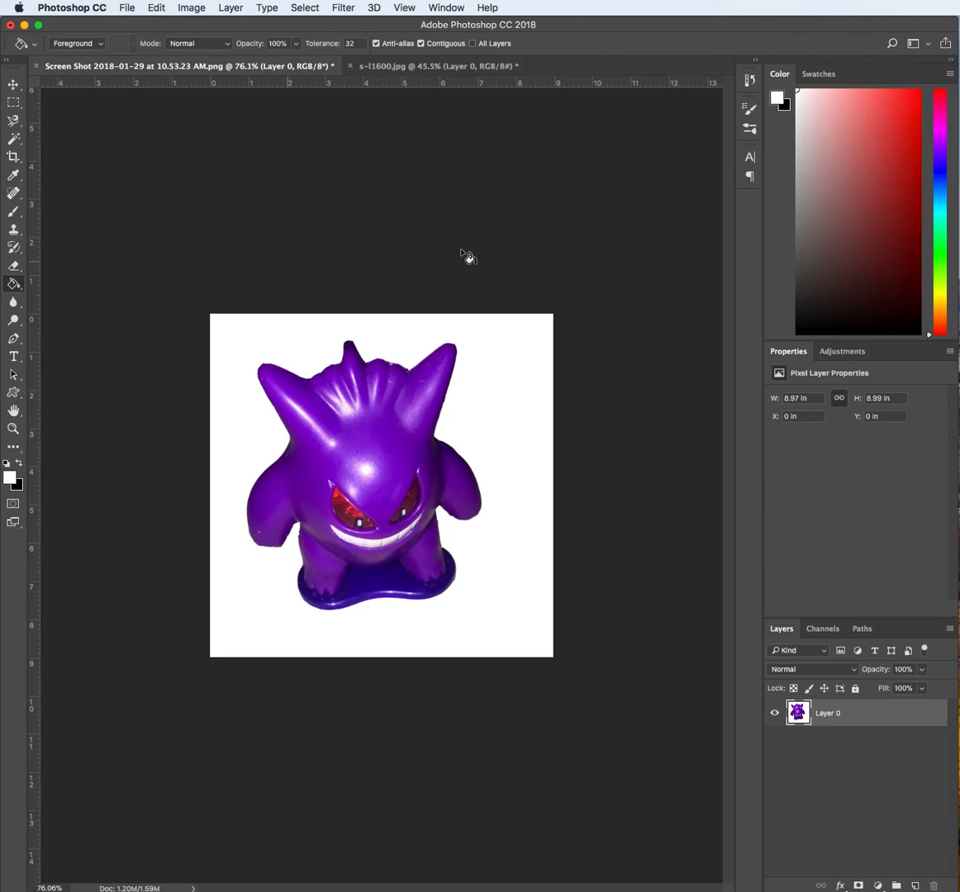
{"action": "mouse_move", "coordinate": [469, 257]}
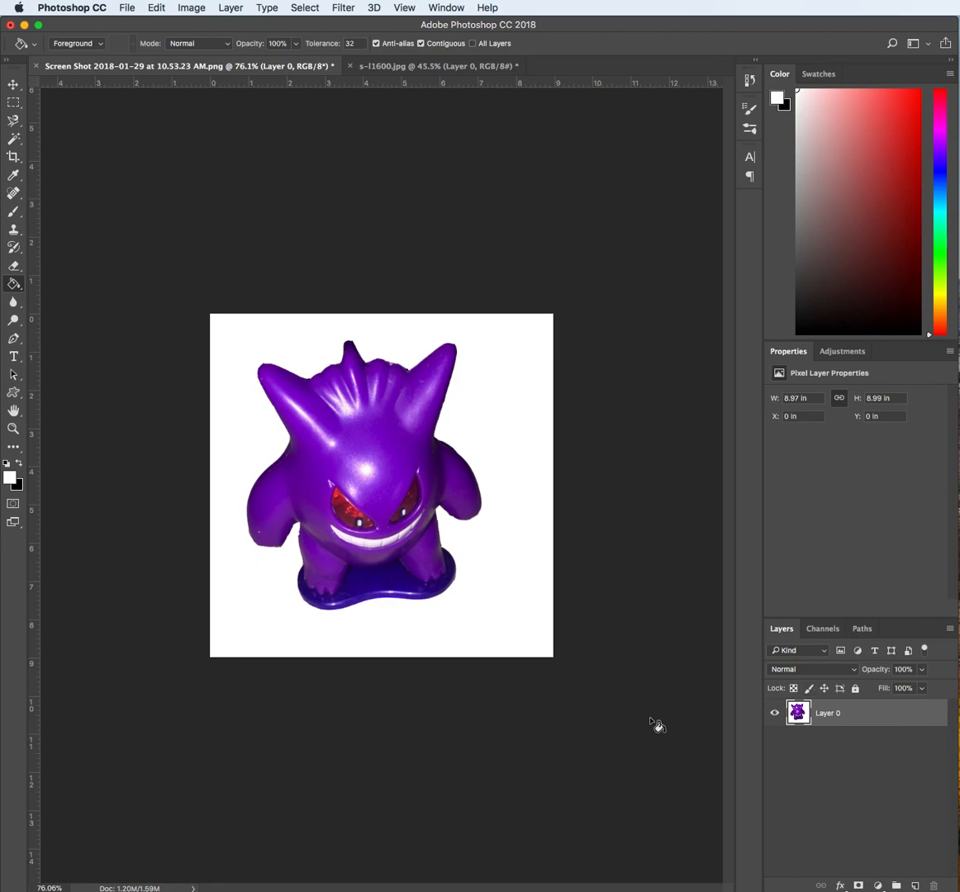
{"action": "mouse_move", "coordinate": [386, 294]}
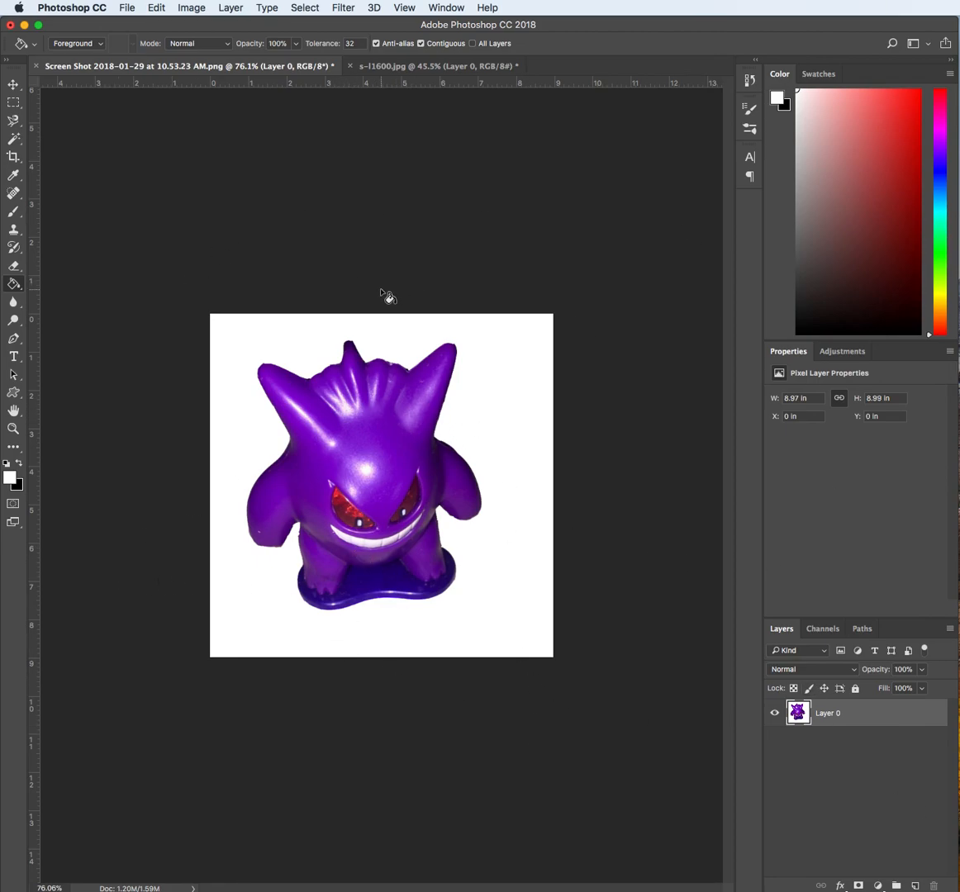
{"action": "mouse_move", "coordinate": [377, 539]}
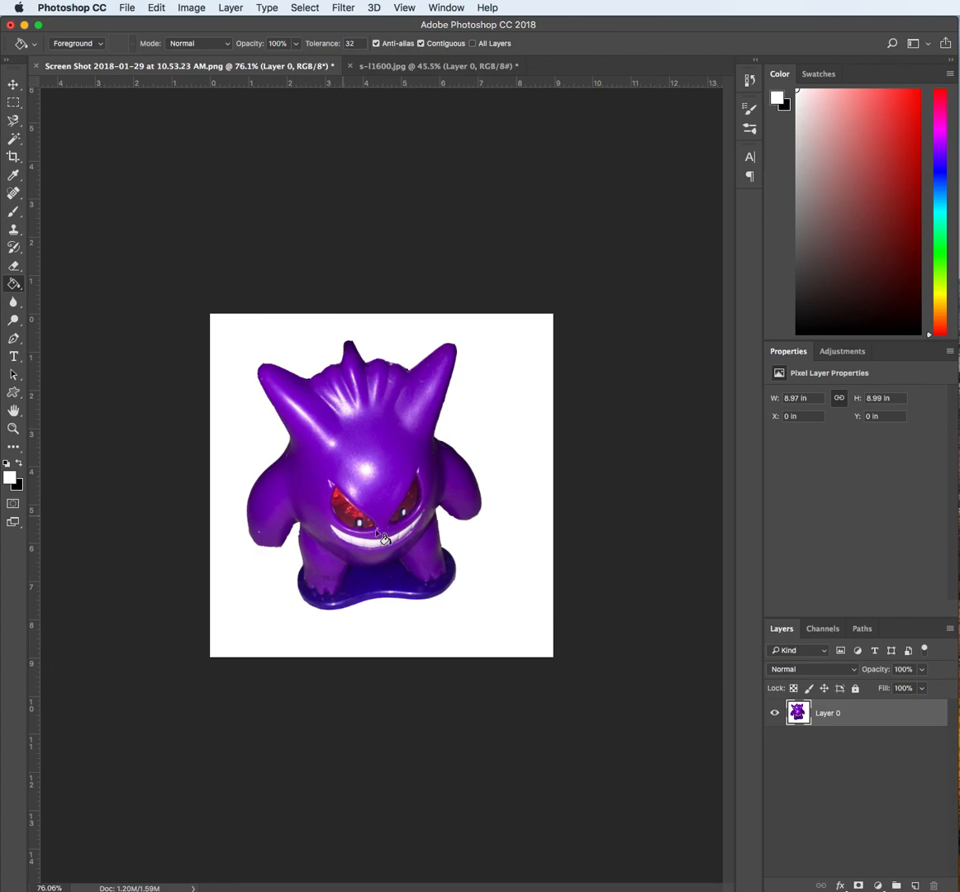
{"action": "mouse_move", "coordinate": [645, 464]}
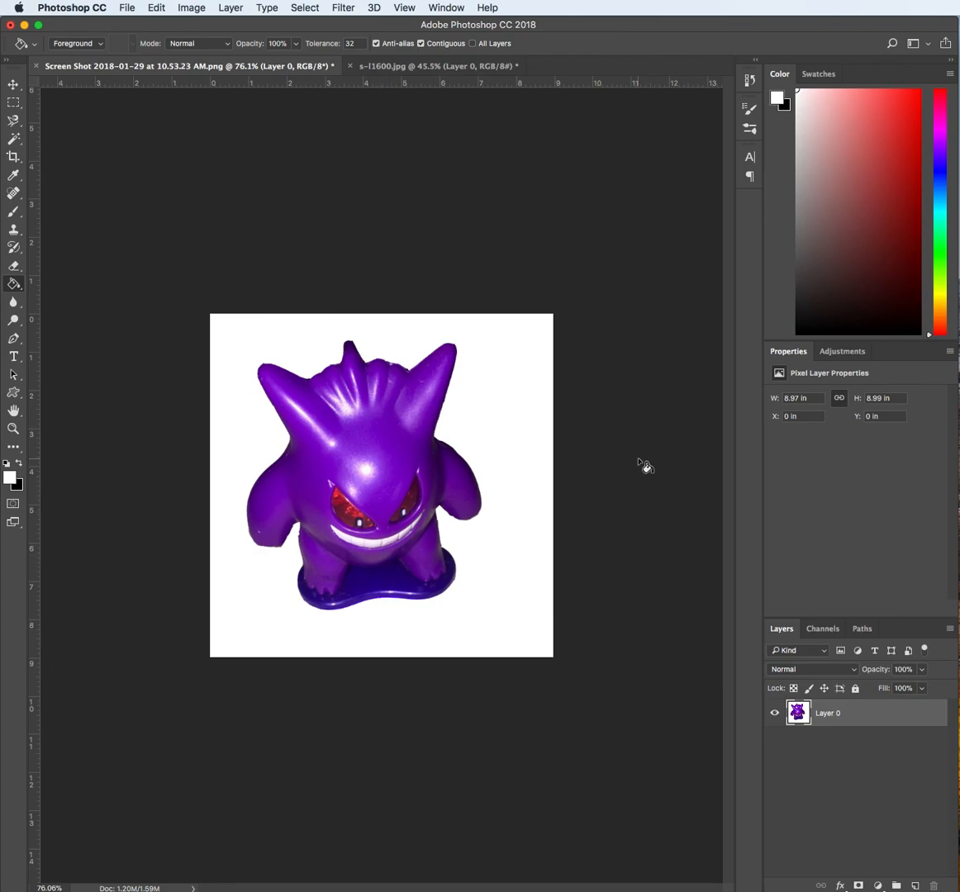